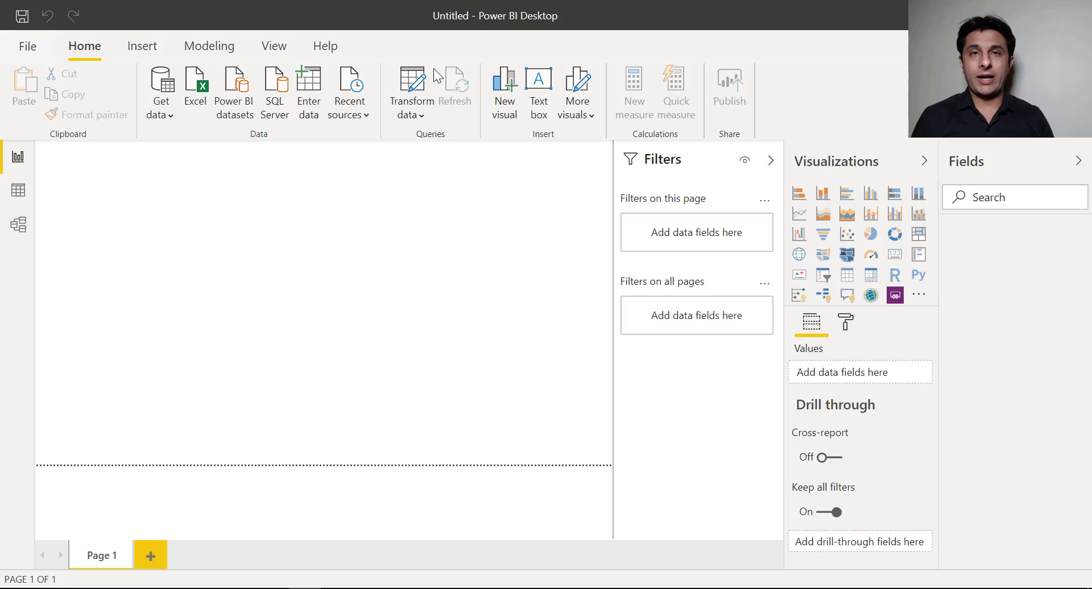
mouse_move(181, 277)
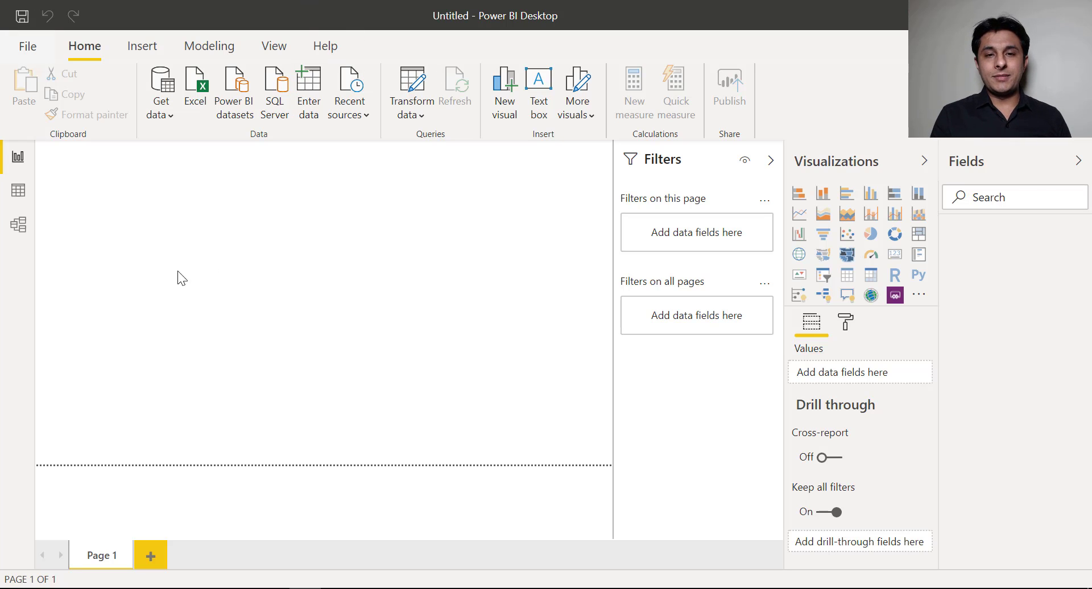
- Open the Get data list of common data sources on the Home ribbon
click(161, 90)
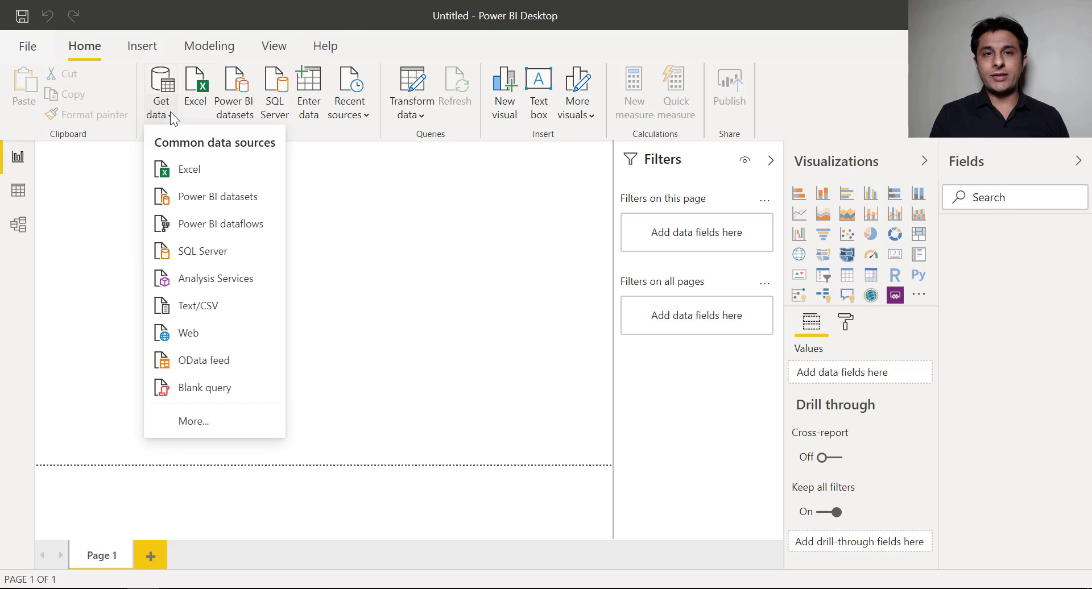
mouse_move(189, 169)
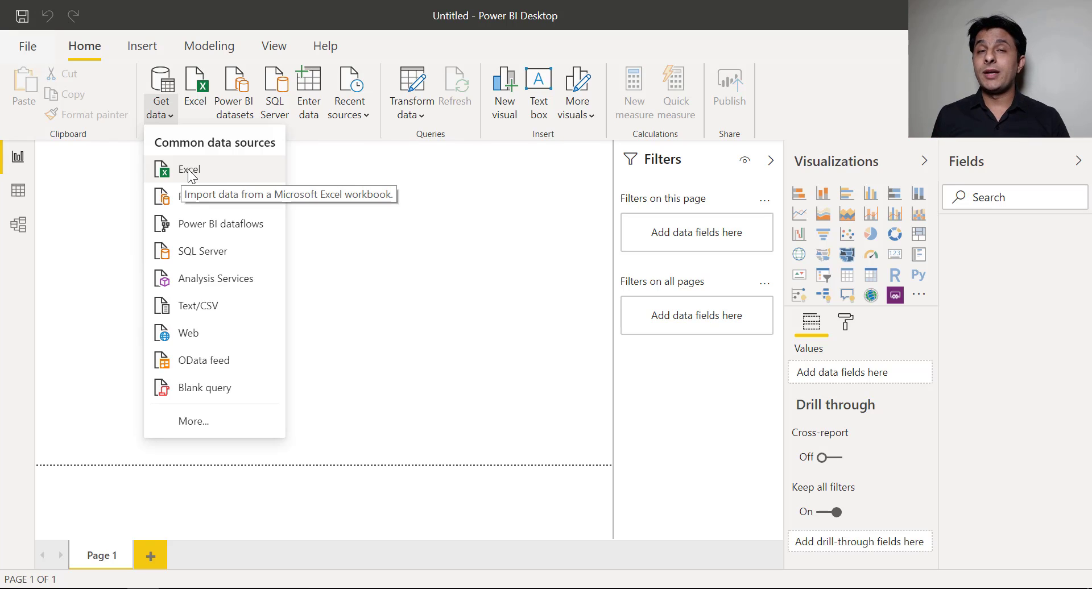
mouse_move(200, 173)
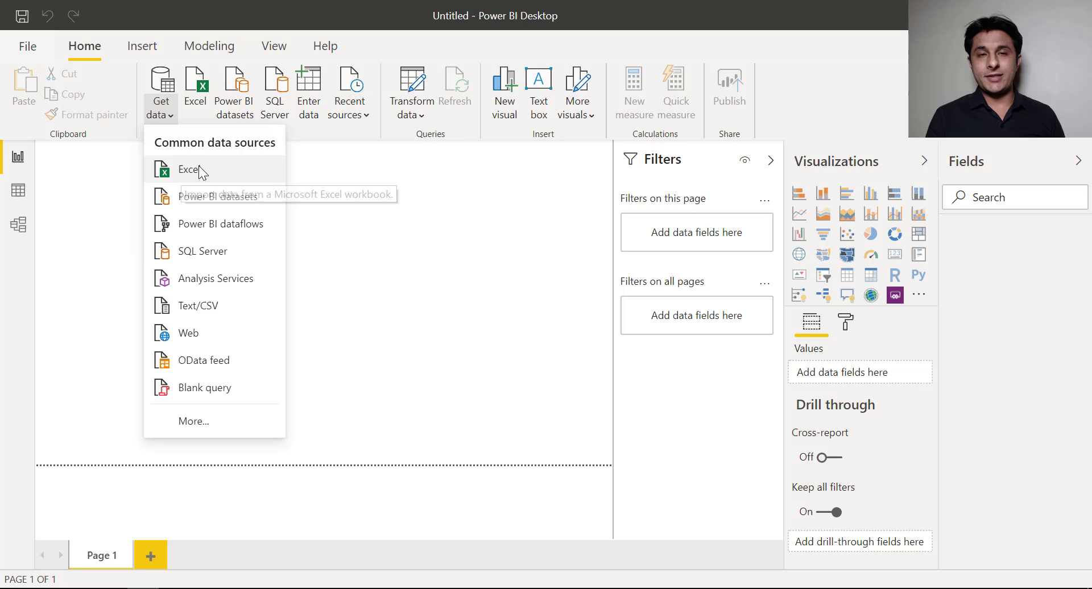
- Choose the Sample - Superstore Excel workbook as the import source
click(189, 169)
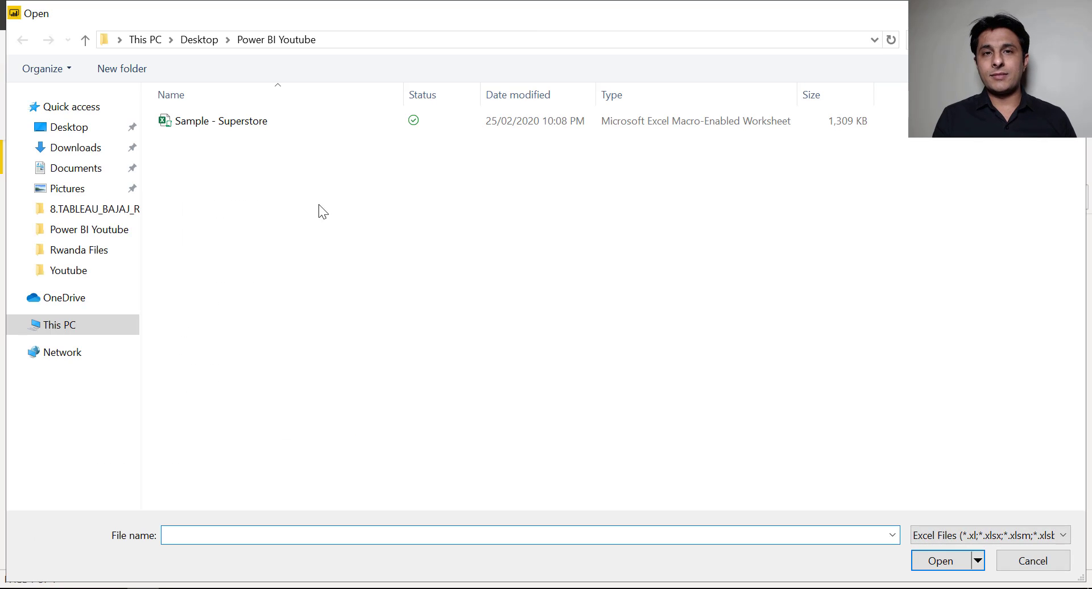
click(218, 121)
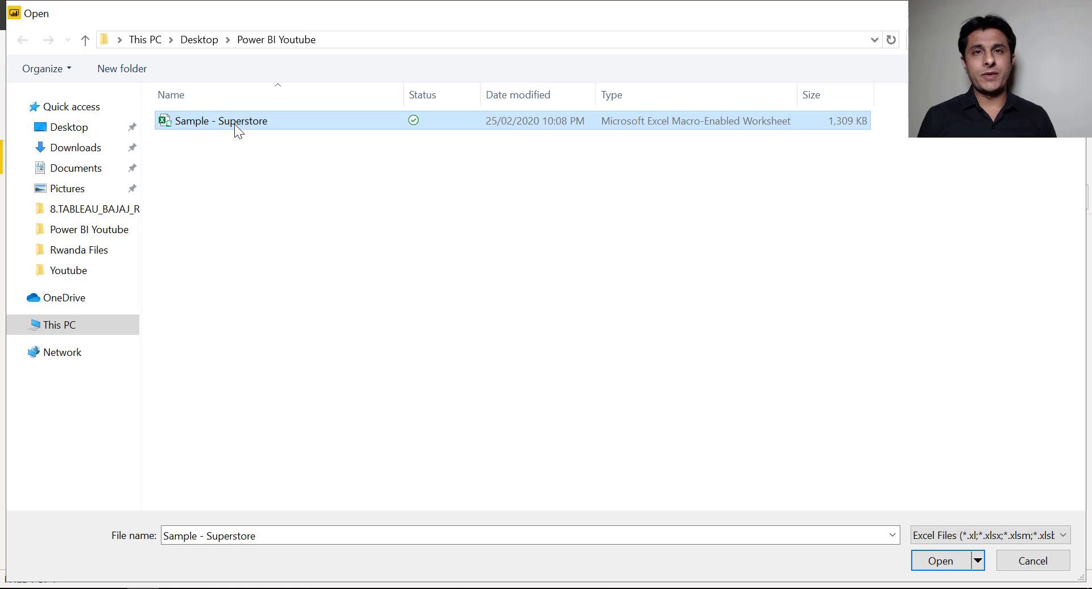
mouse_move(981, 518)
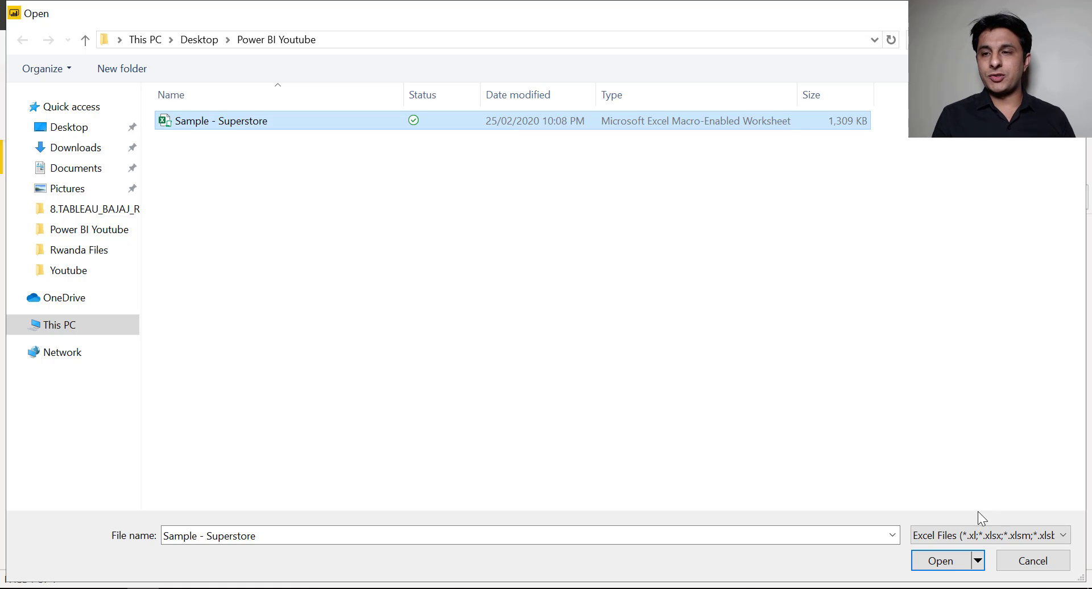
click(940, 561)
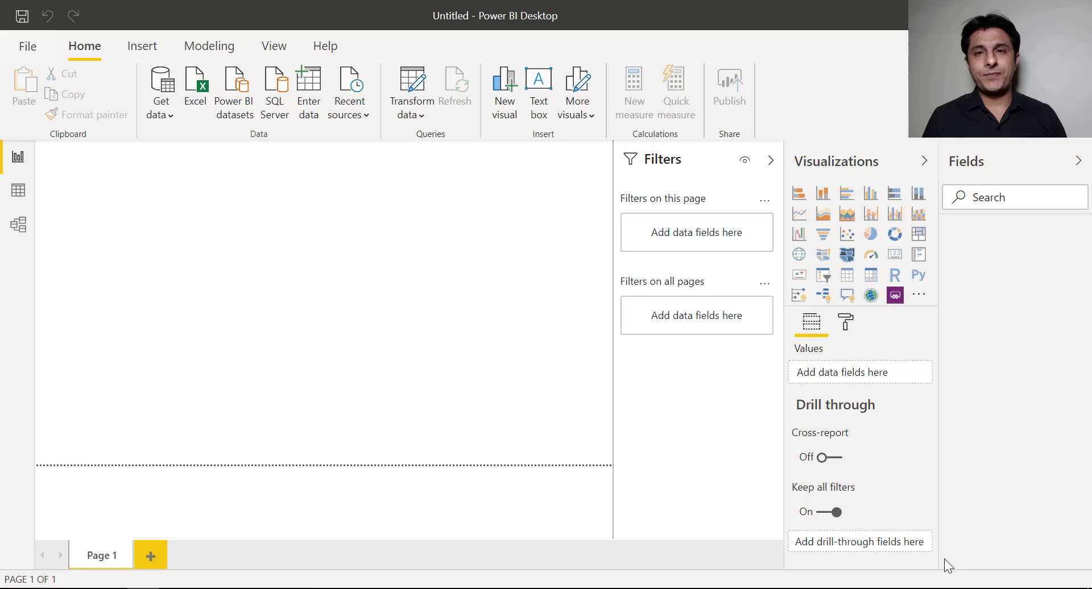
click(195, 91)
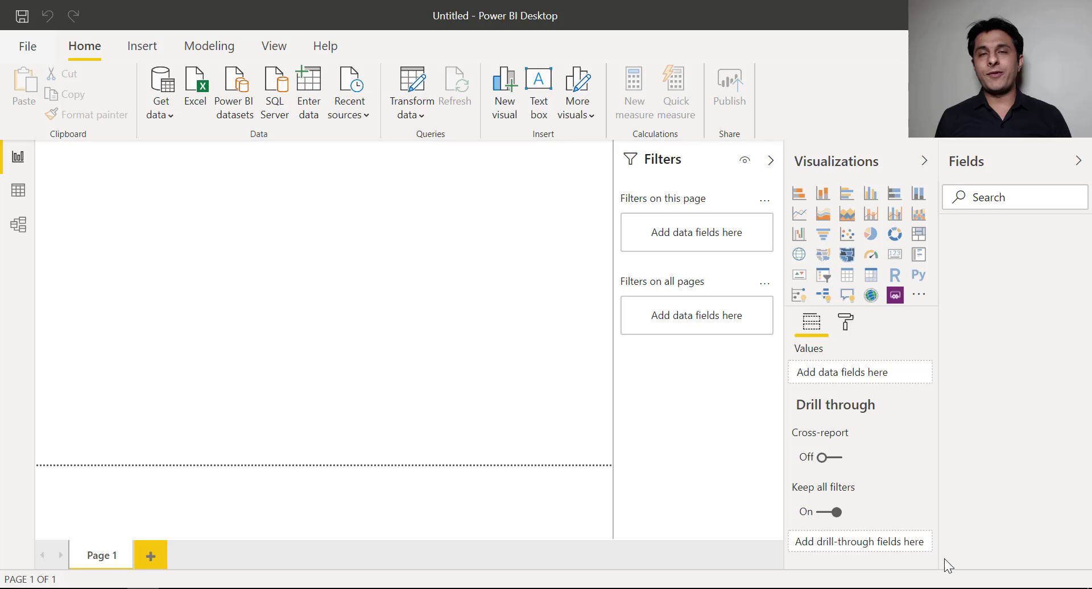
- Tick the Orders sheet in Navigator, load it, and apply the pending query changes
click(195, 83)
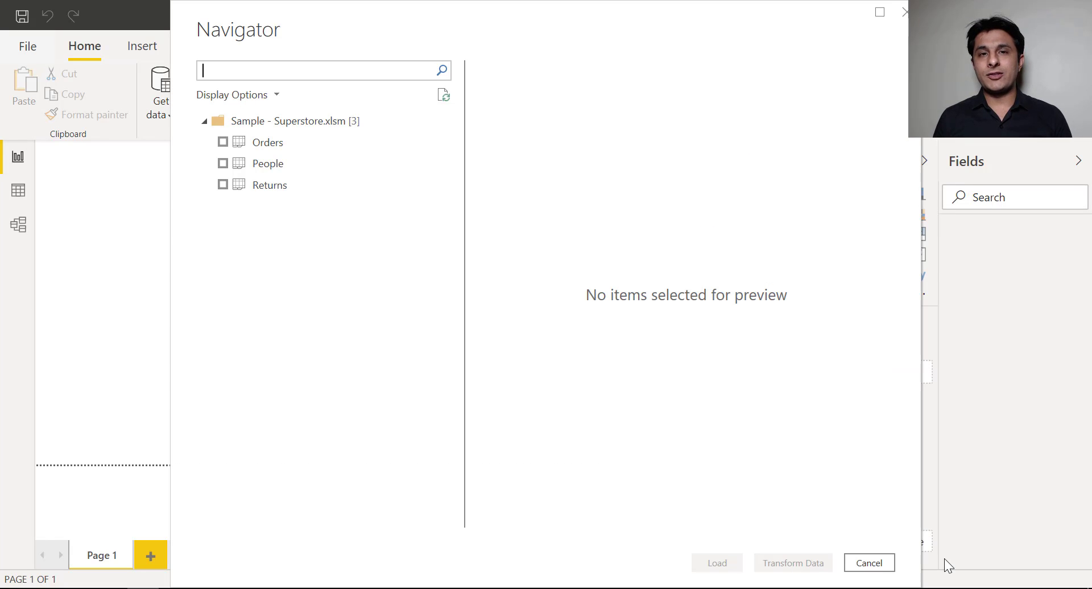
mouse_move(248, 175)
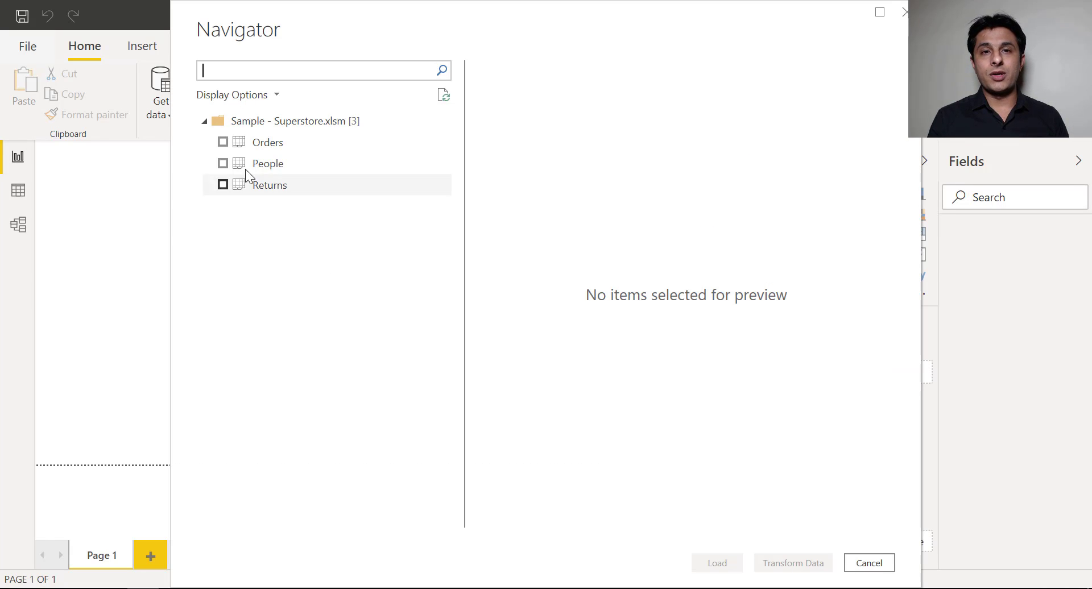
click(223, 142)
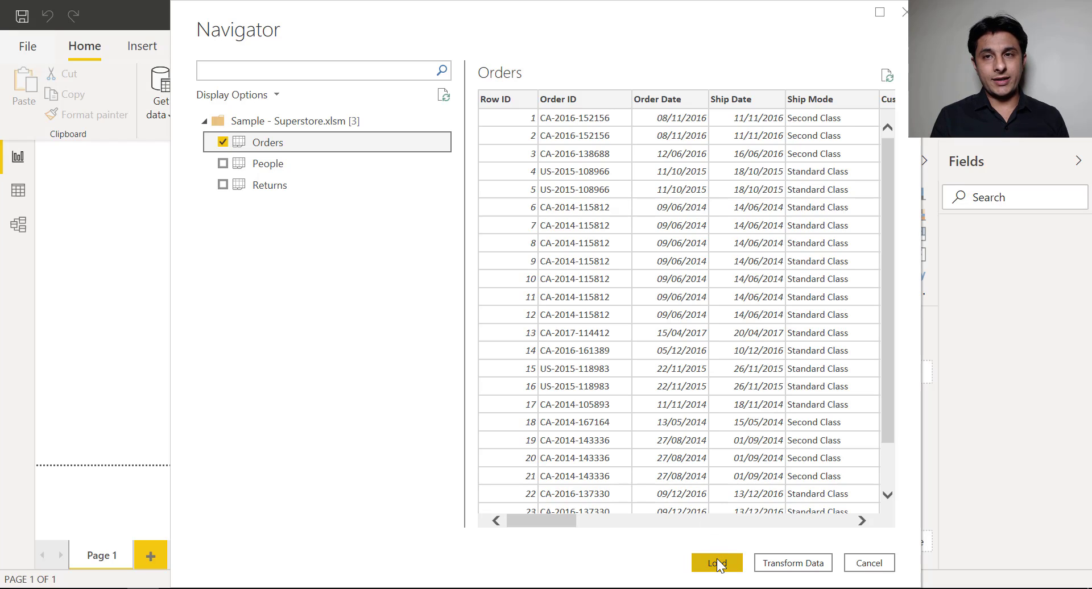
click(716, 563)
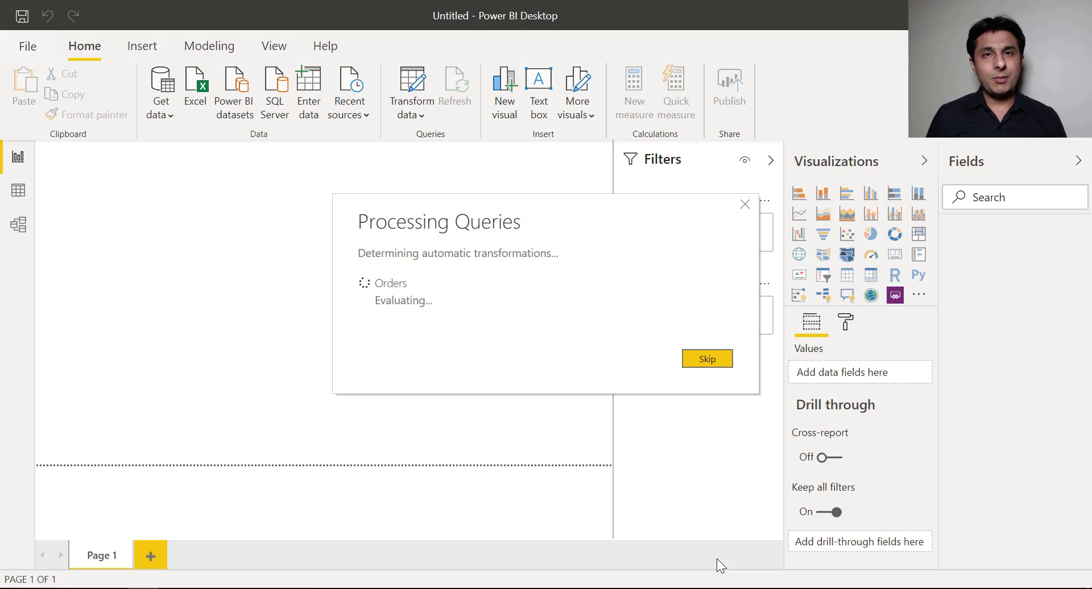
click(706, 359)
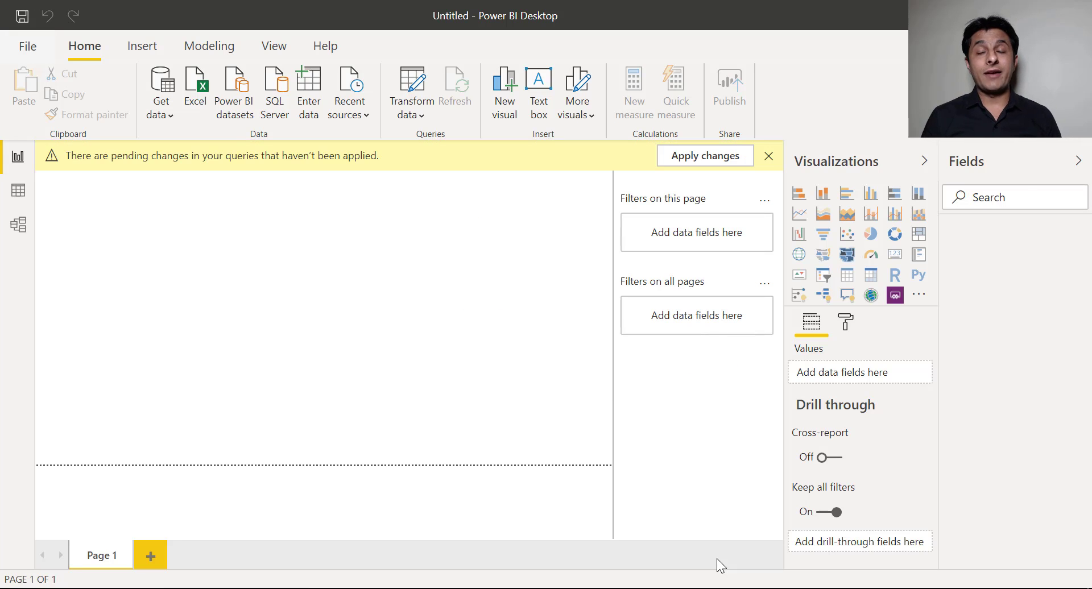
click(704, 155)
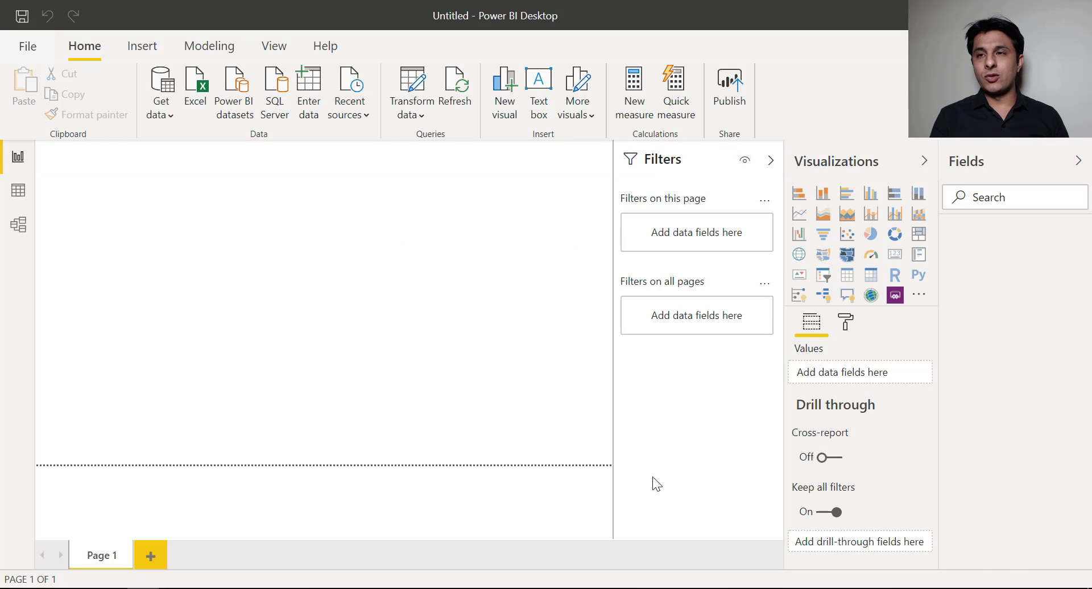
- Expand Orders in the Fields pane and switch to Data view
click(995, 232)
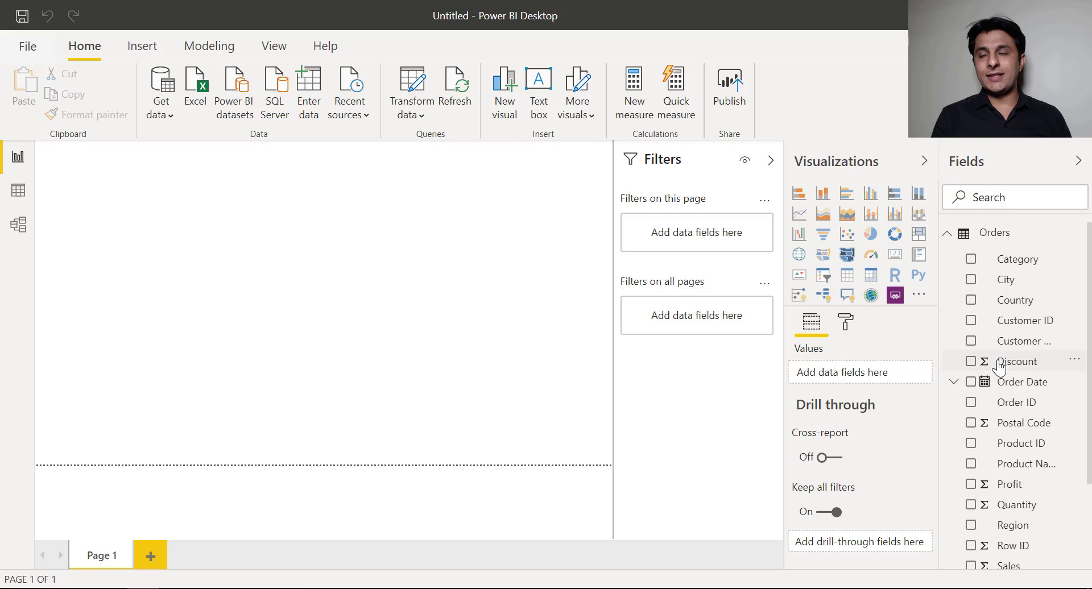
mouse_move(1018, 423)
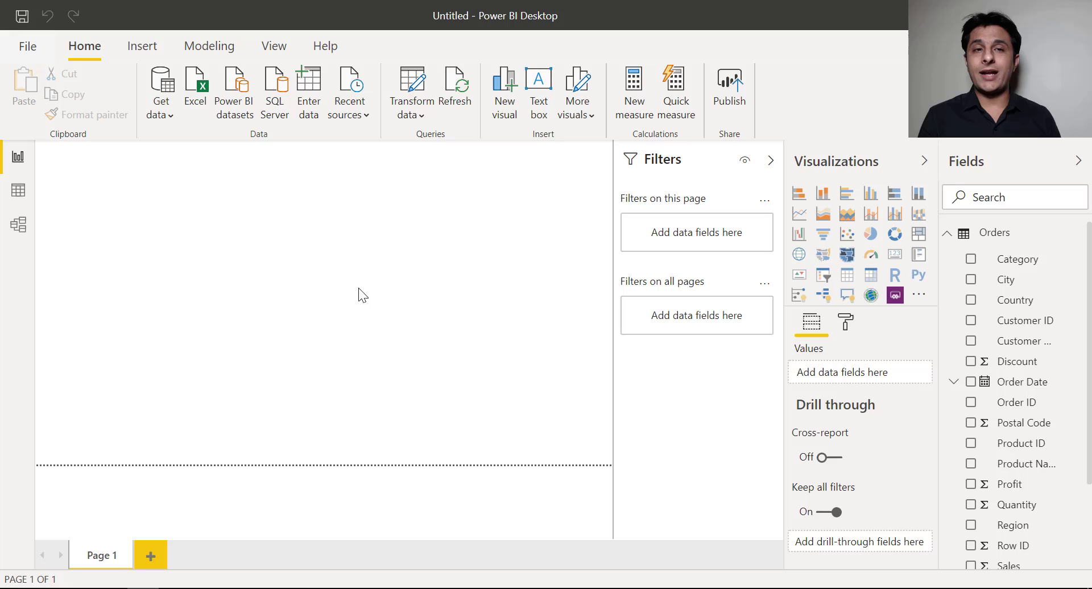
mouse_move(16, 192)
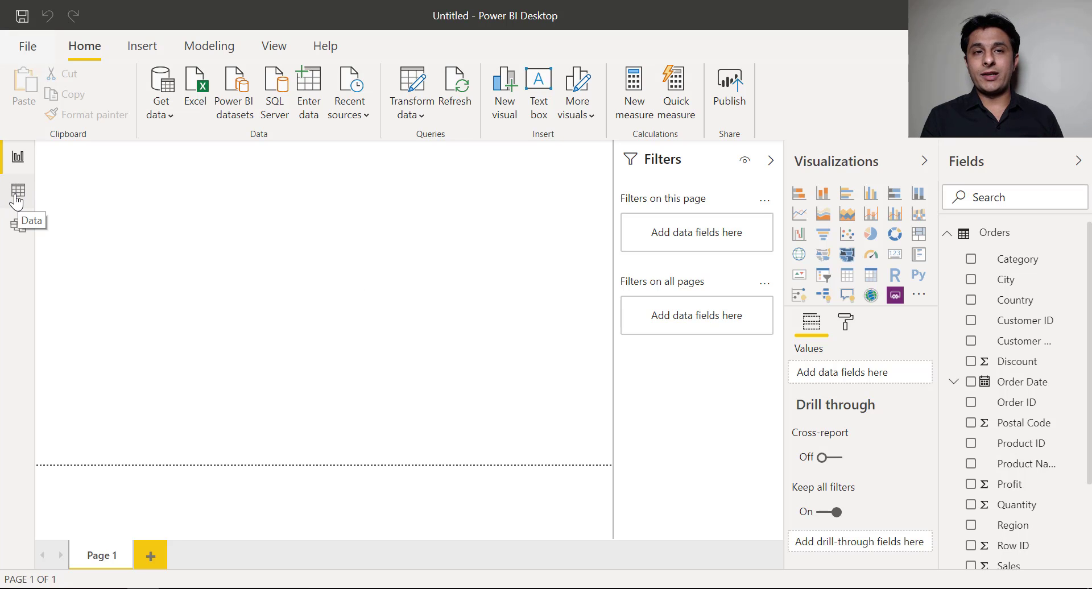
click(18, 194)
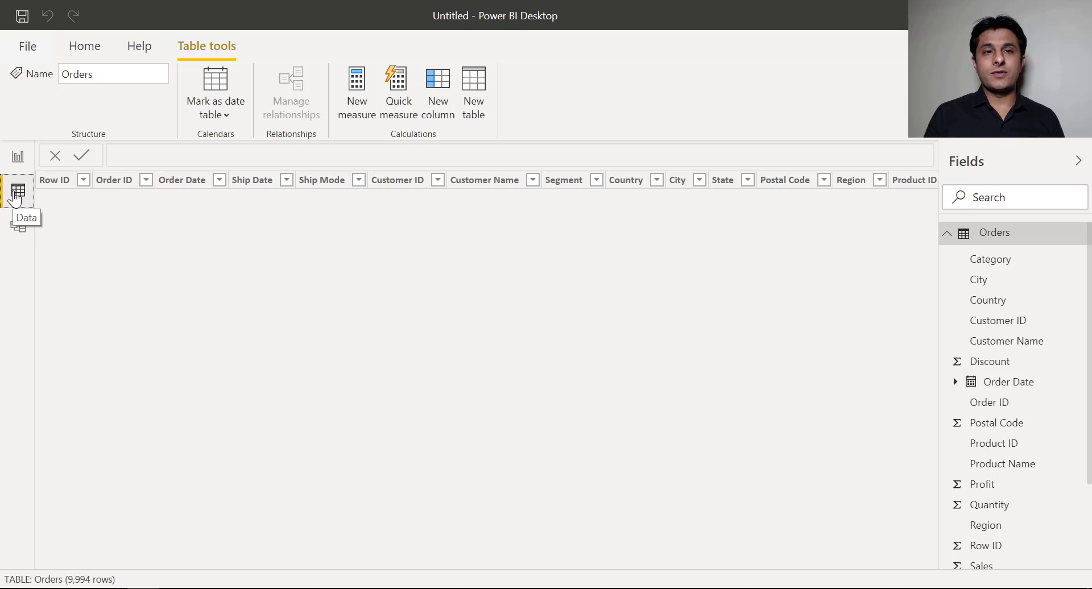
- Select the Row ID, Country and State columns, scrolling across to Sales, Quantity, Discount and Profit
click(17, 190)
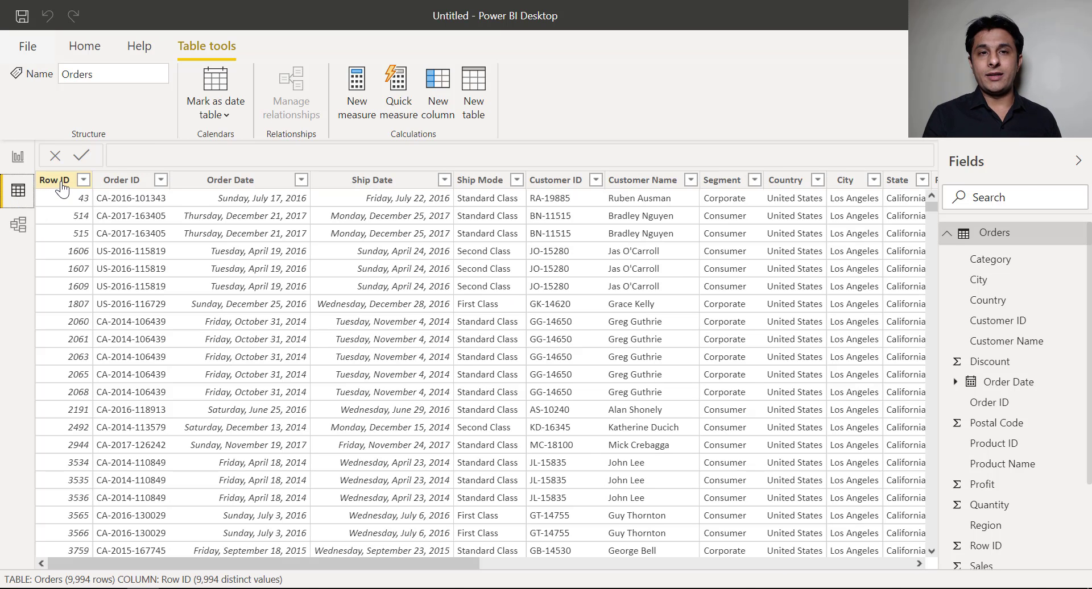
click(54, 180)
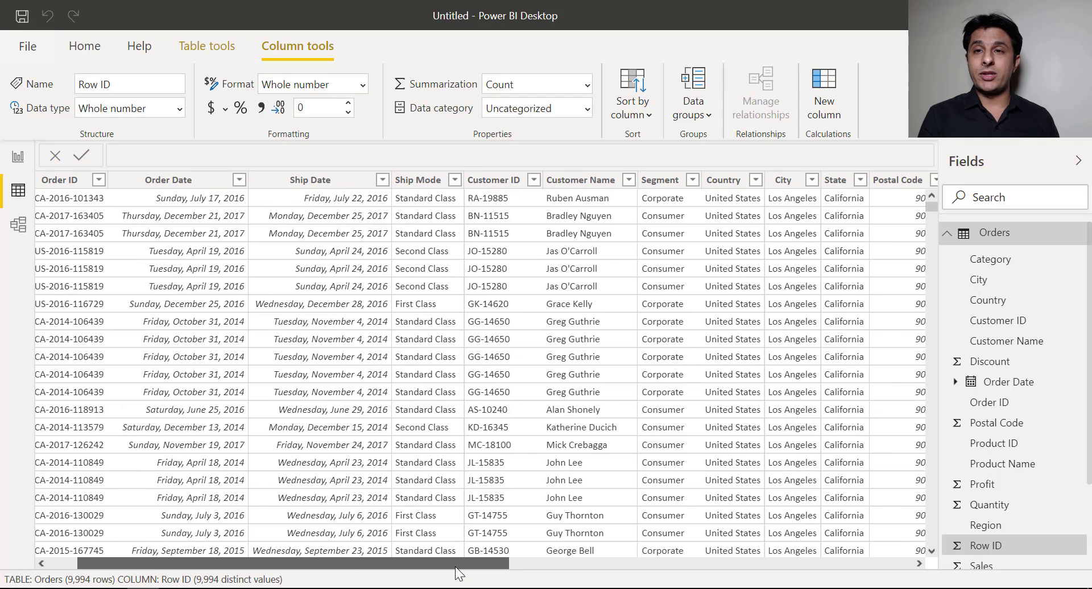
scroll(right, 3)
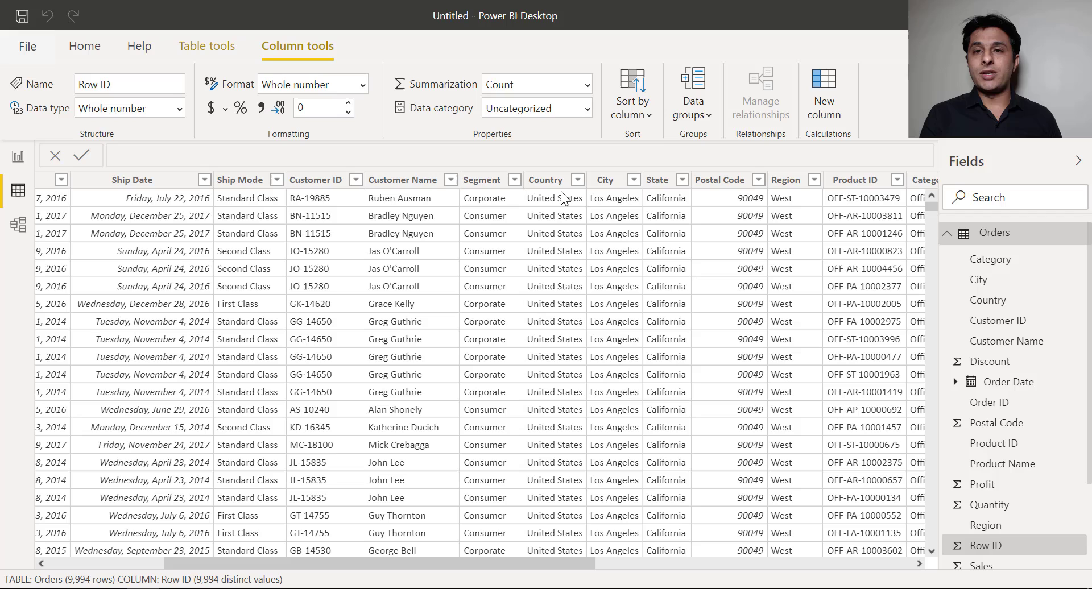
click(546, 180)
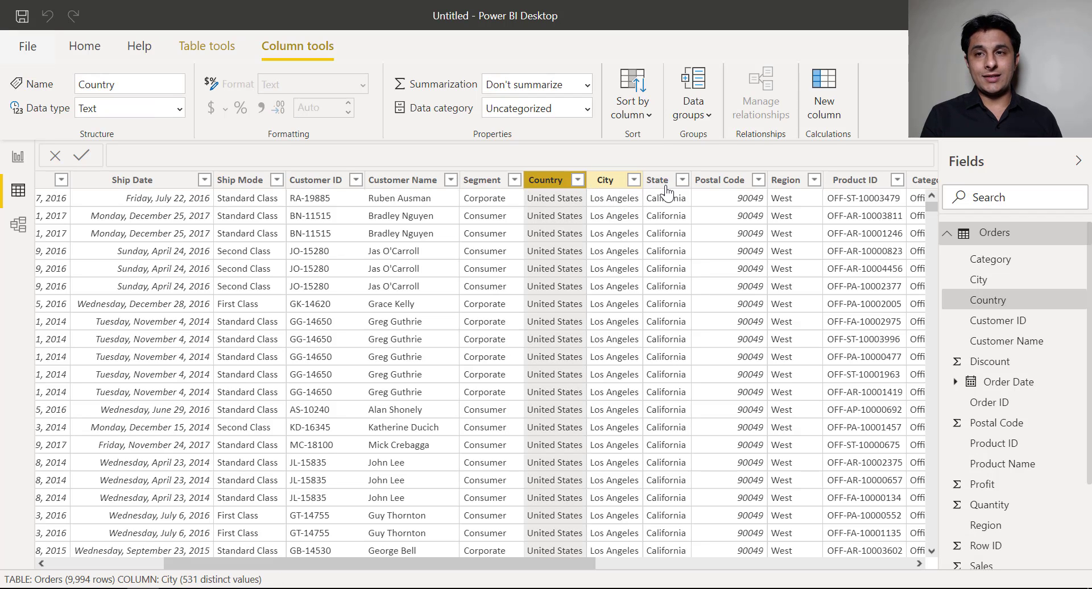
click(657, 180)
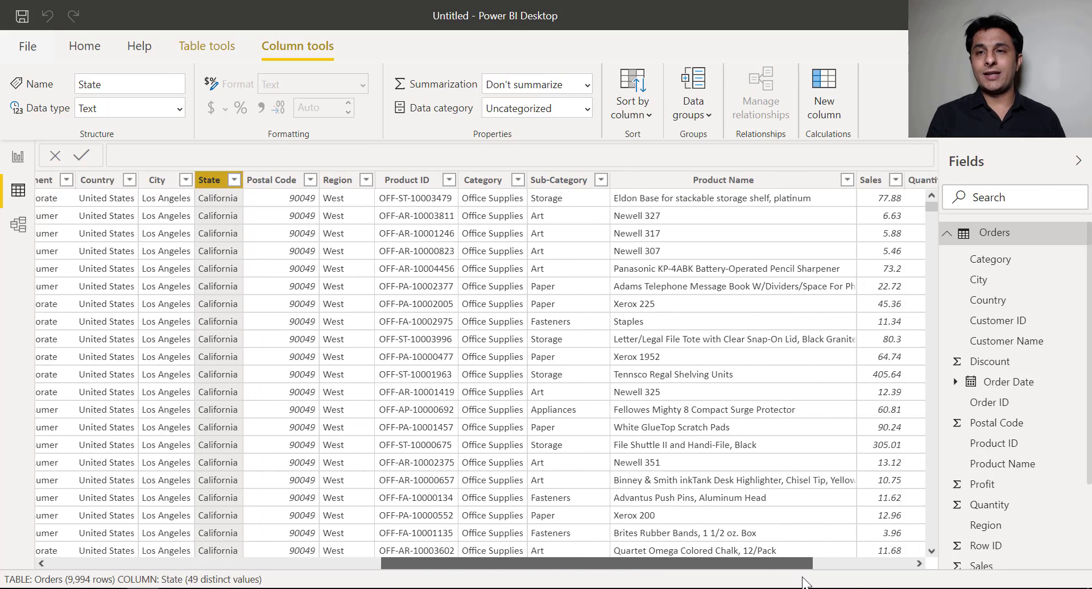
scroll(right, 3)
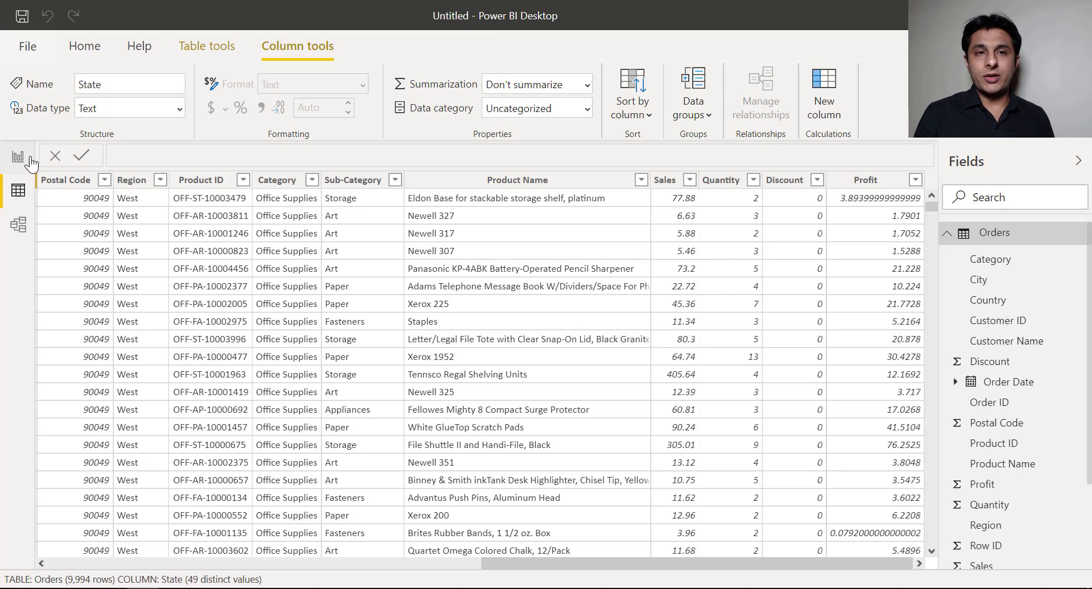
- Return to Report view and collapse the Filters and Visualizations panes
click(18, 155)
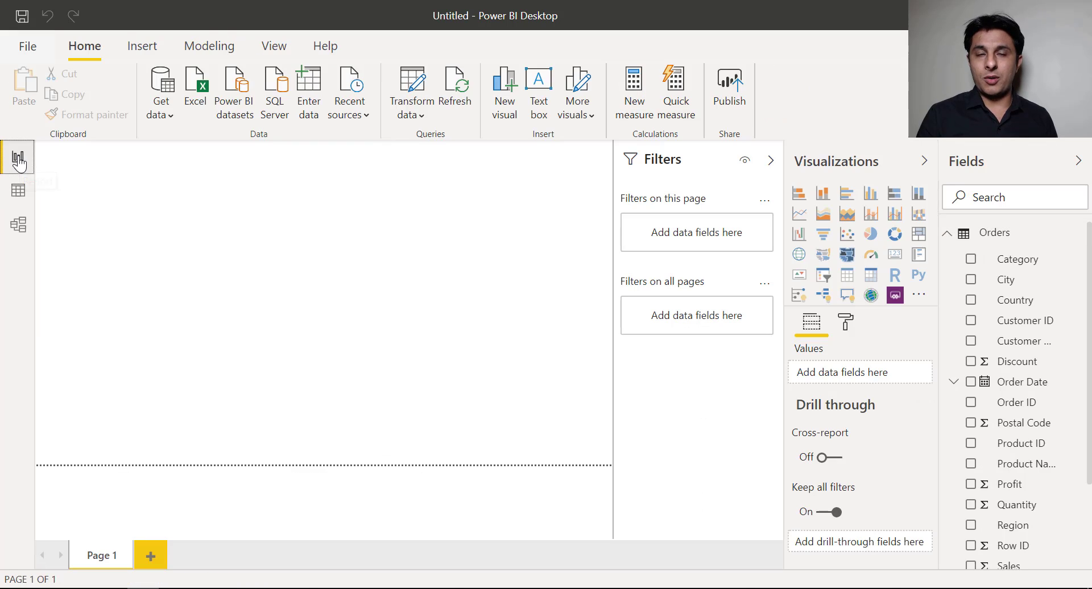
mouse_move(18, 156)
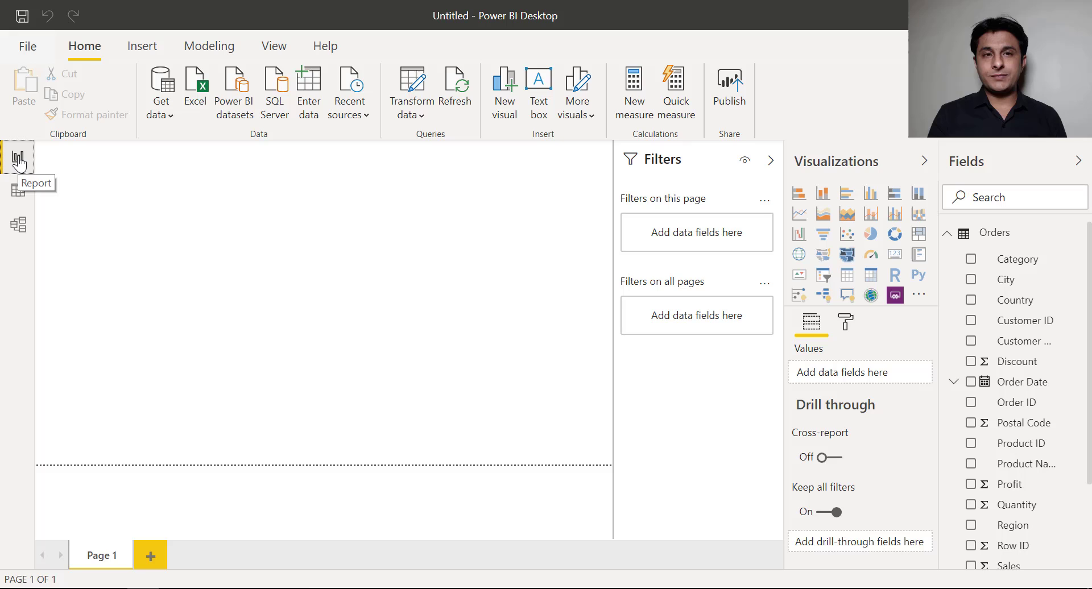
mouse_move(770, 161)
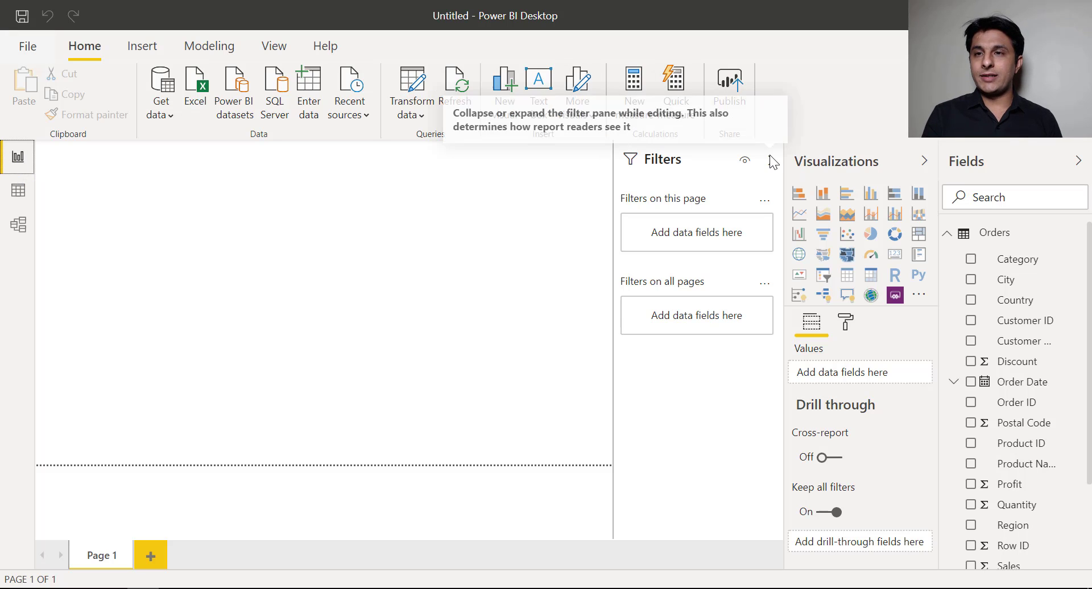
click(770, 161)
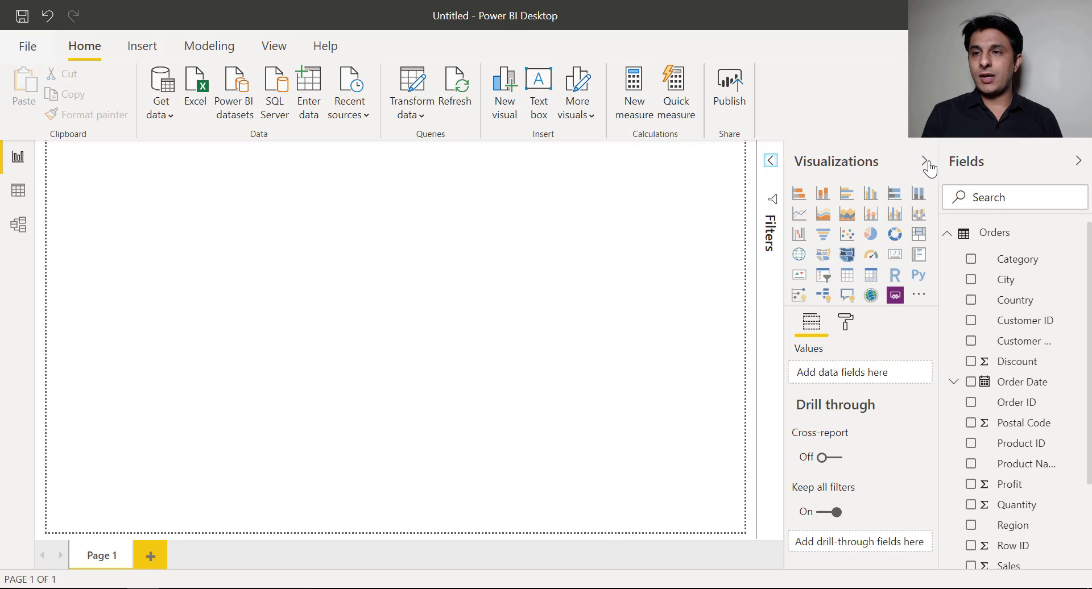
click(929, 168)
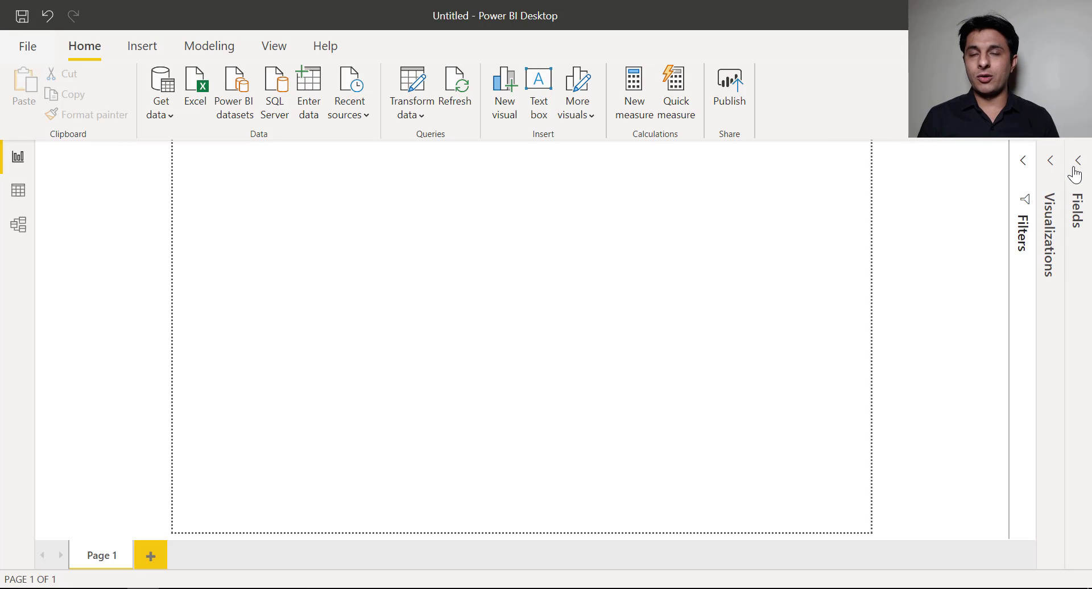
mouse_move(521, 357)
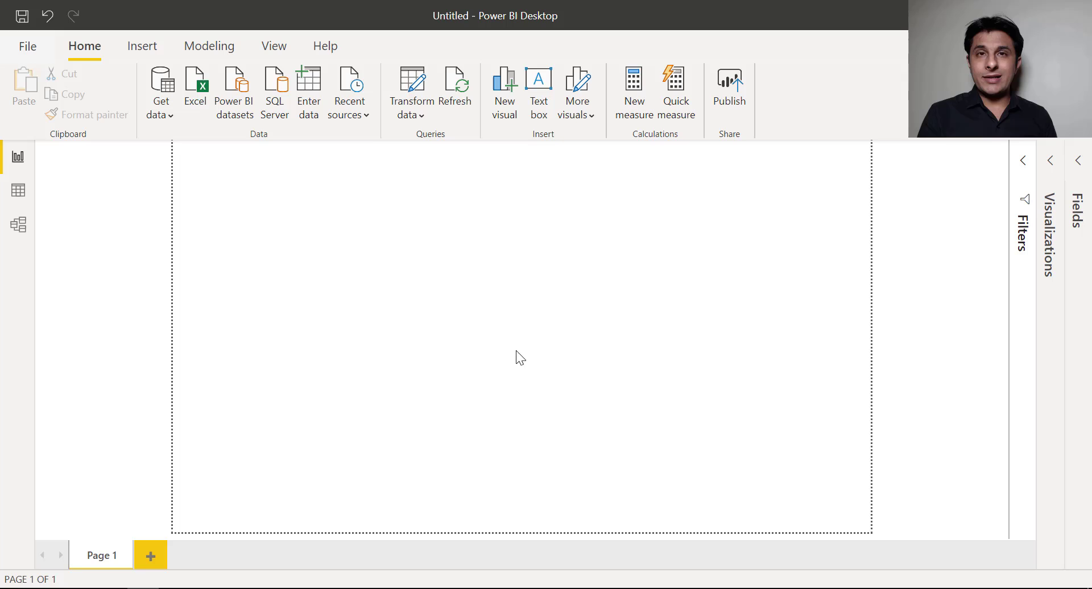
mouse_move(293, 197)
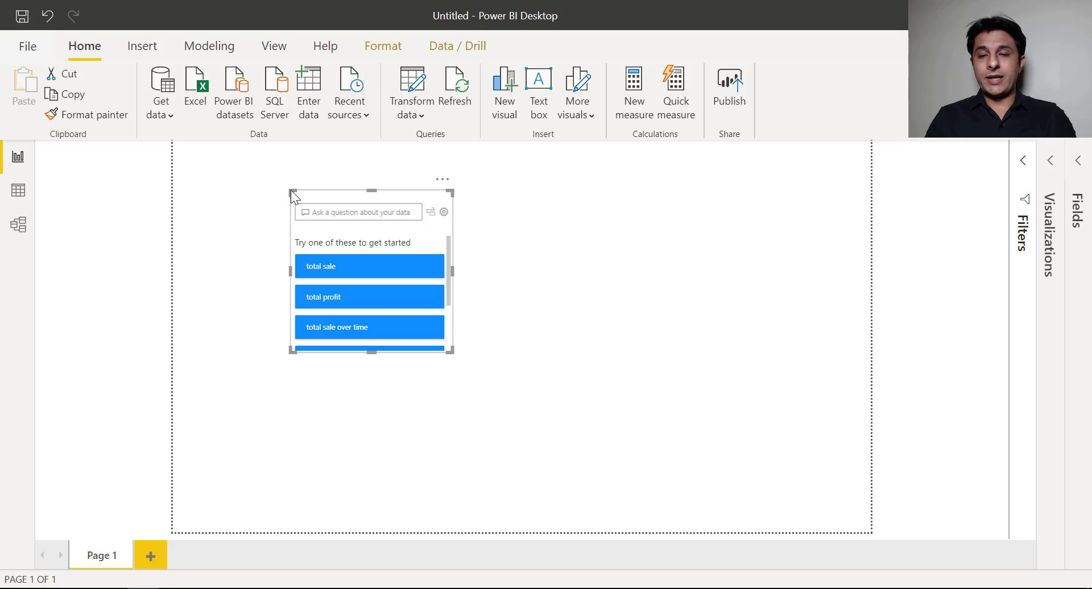
- Ask Q&A 'Region sales in pie' and convert the result into a standard visual
text(Region)
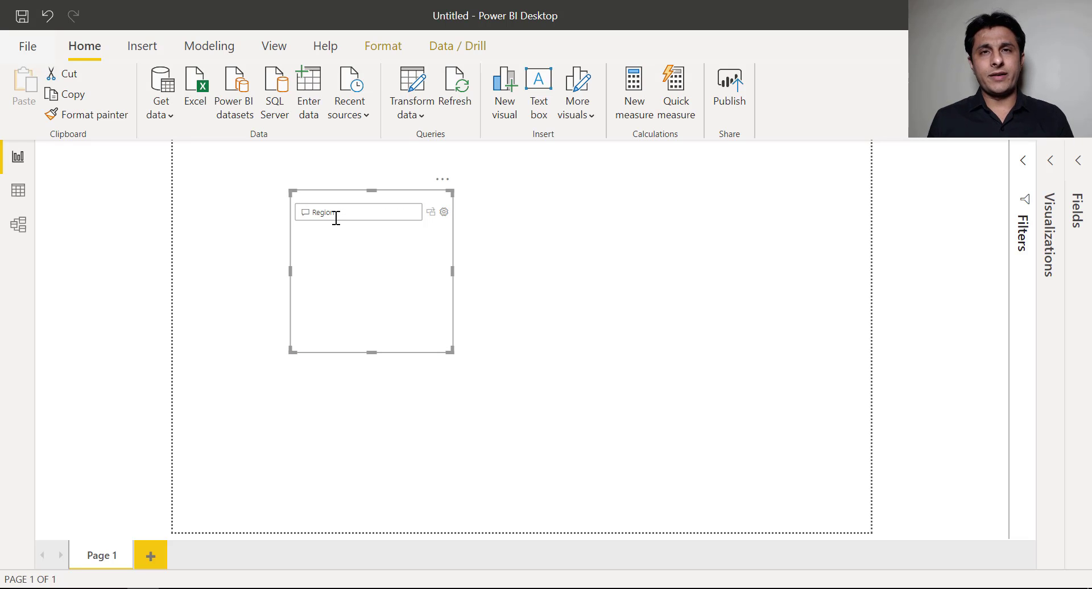
click(358, 212)
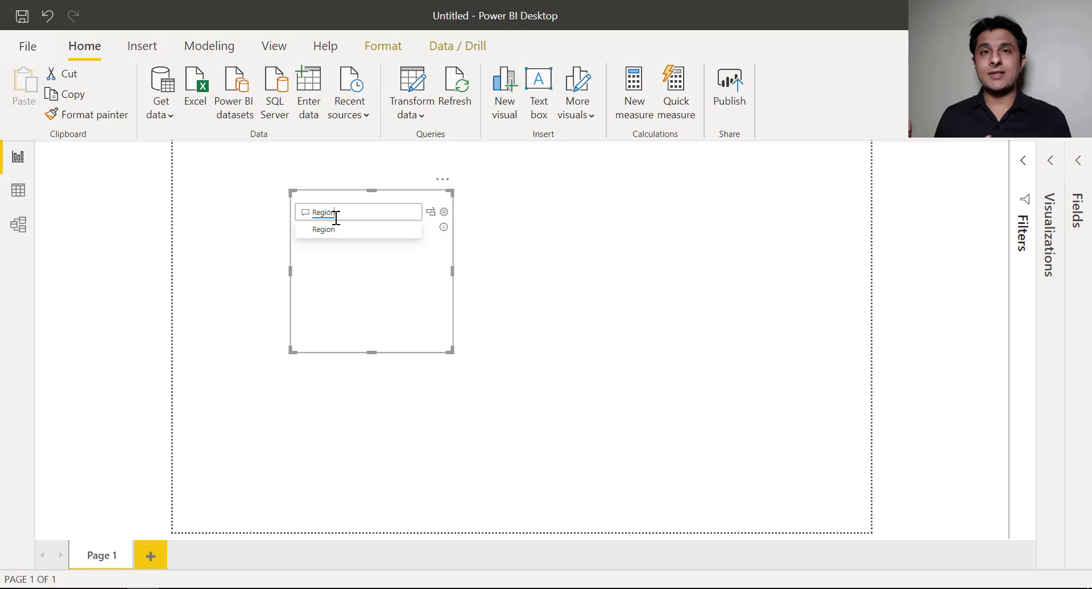
click(322, 229)
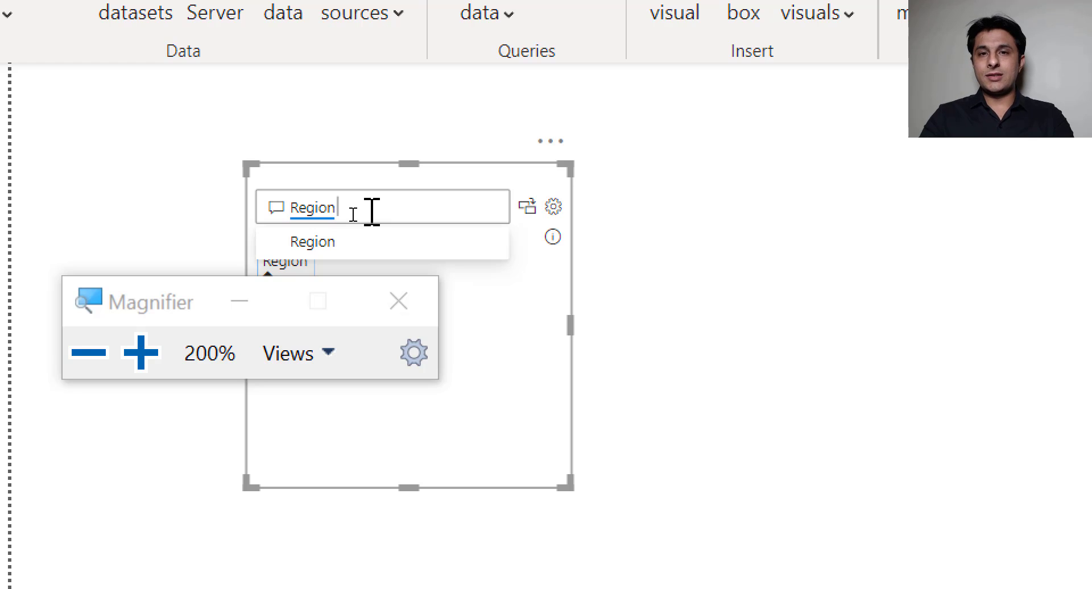
text(sales in)
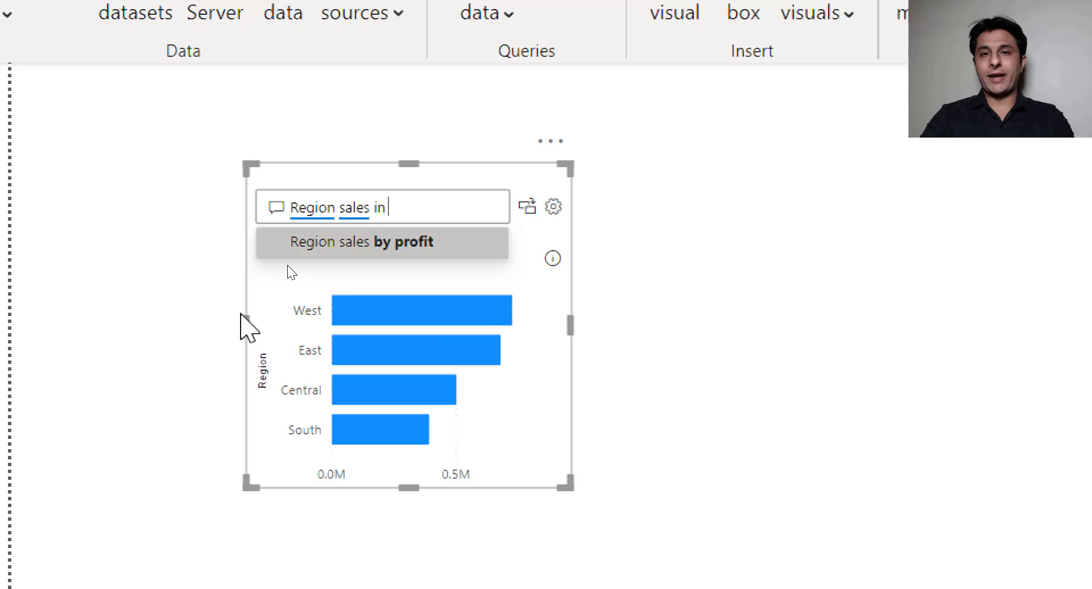
text(pie)
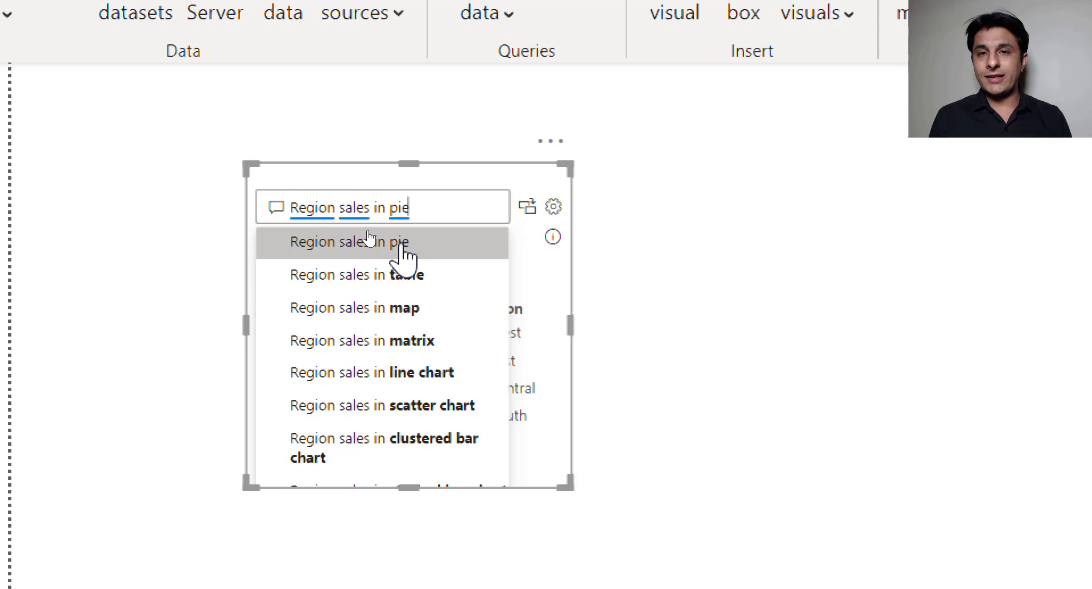
click(354, 242)
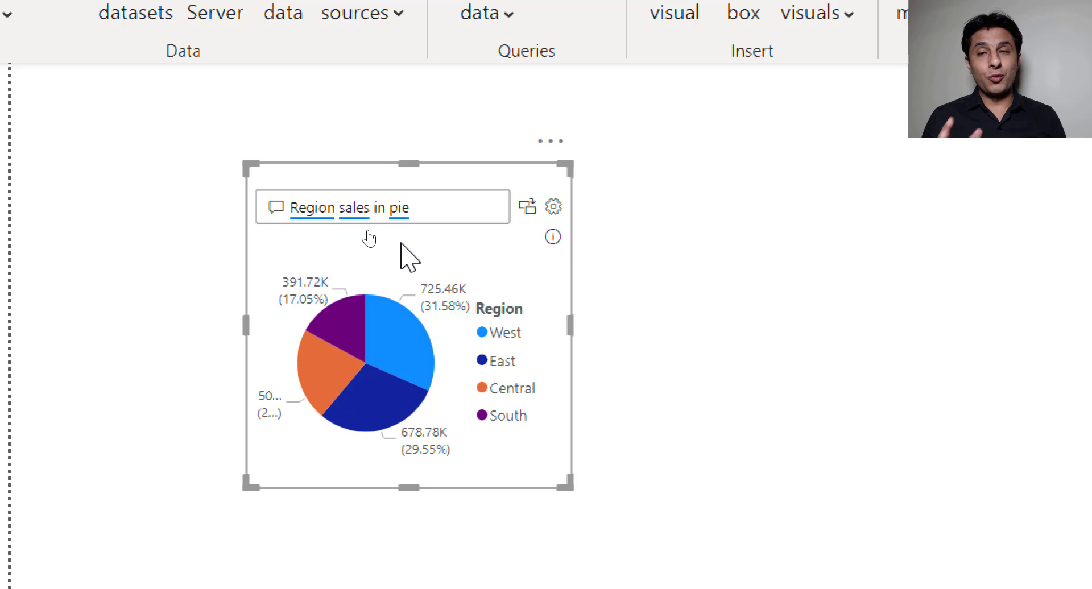
mouse_move(530, 212)
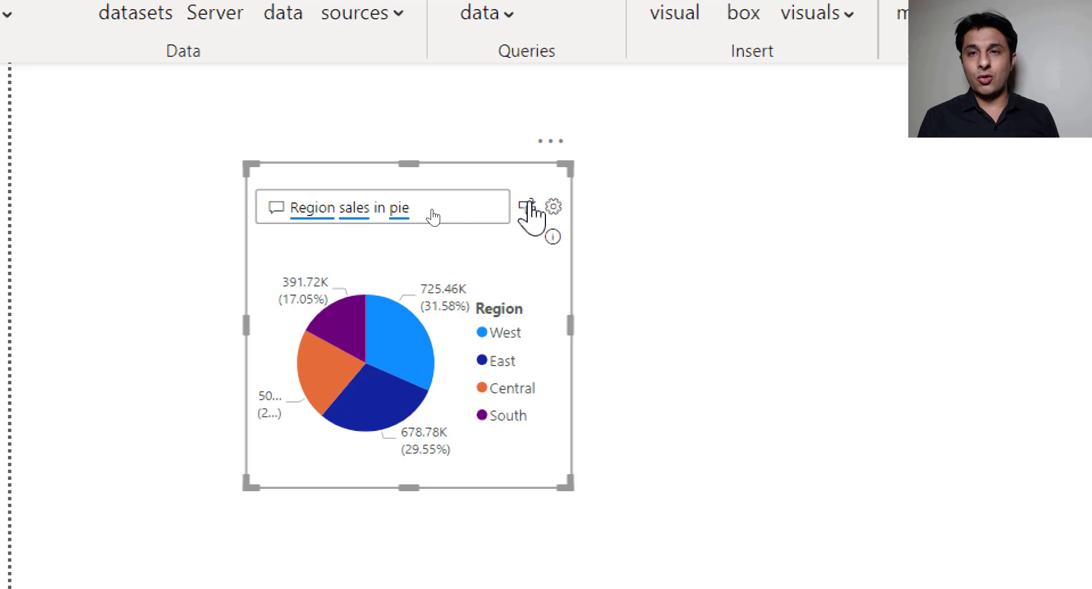
mouse_move(531, 206)
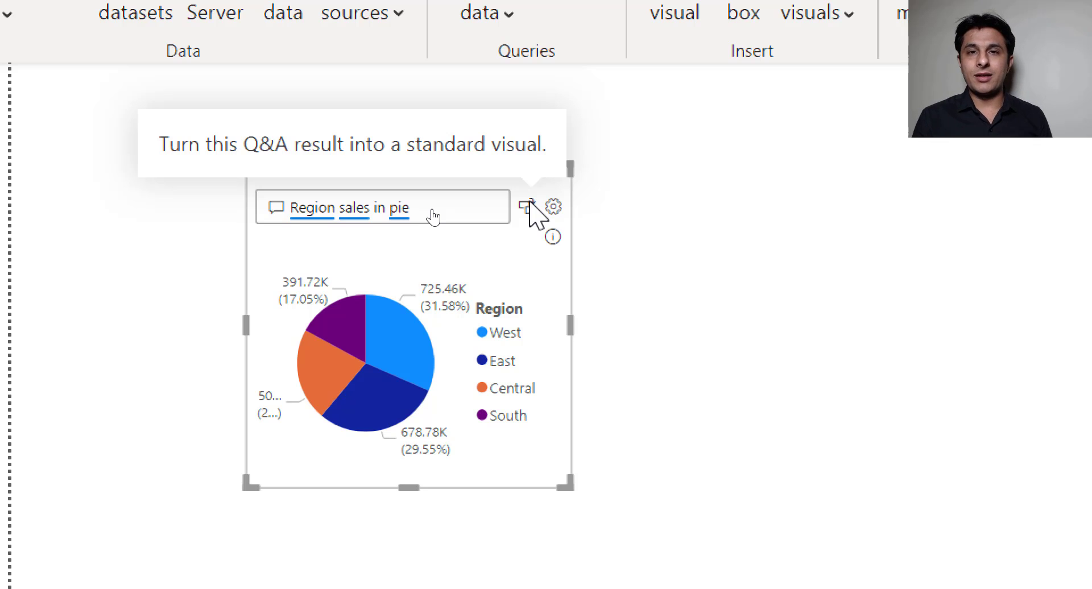
click(524, 206)
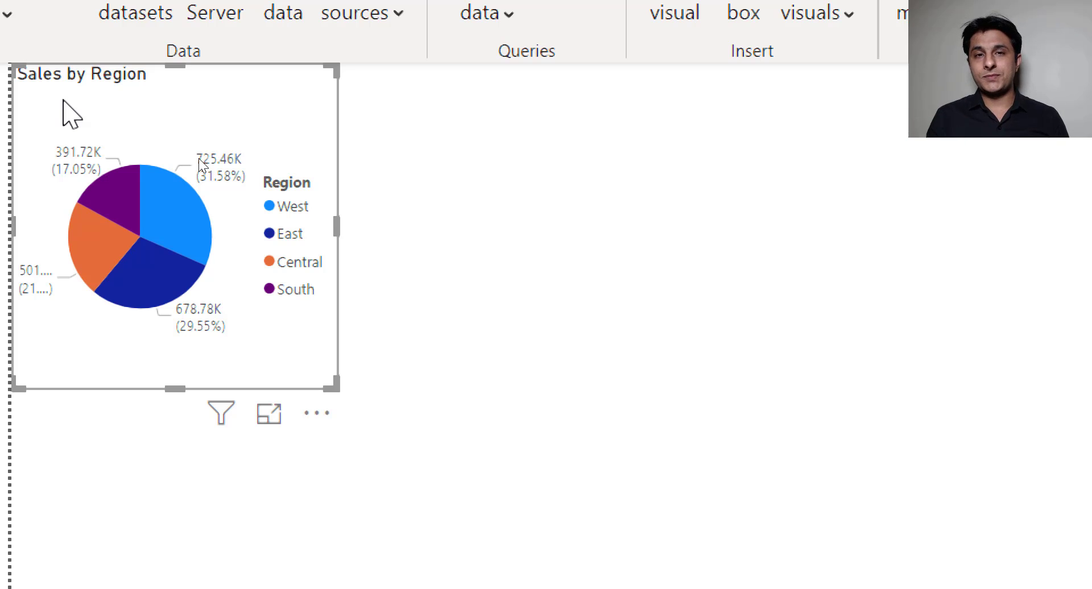
- Ask a new Q&A visual 'Ship mode Profit in donut' beside the pie chart
click(483, 132)
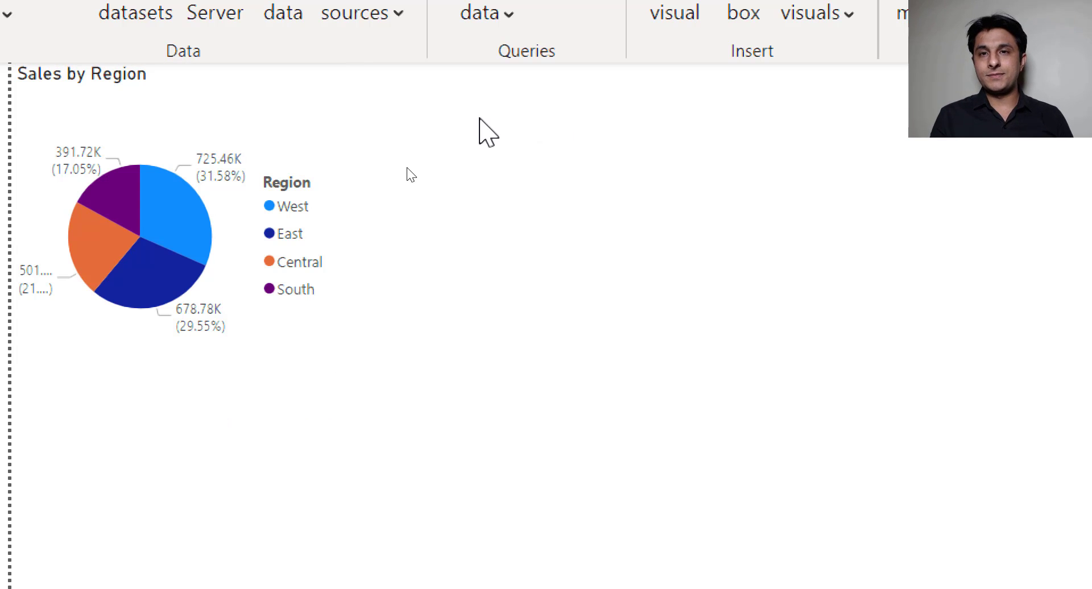
text(Ship)
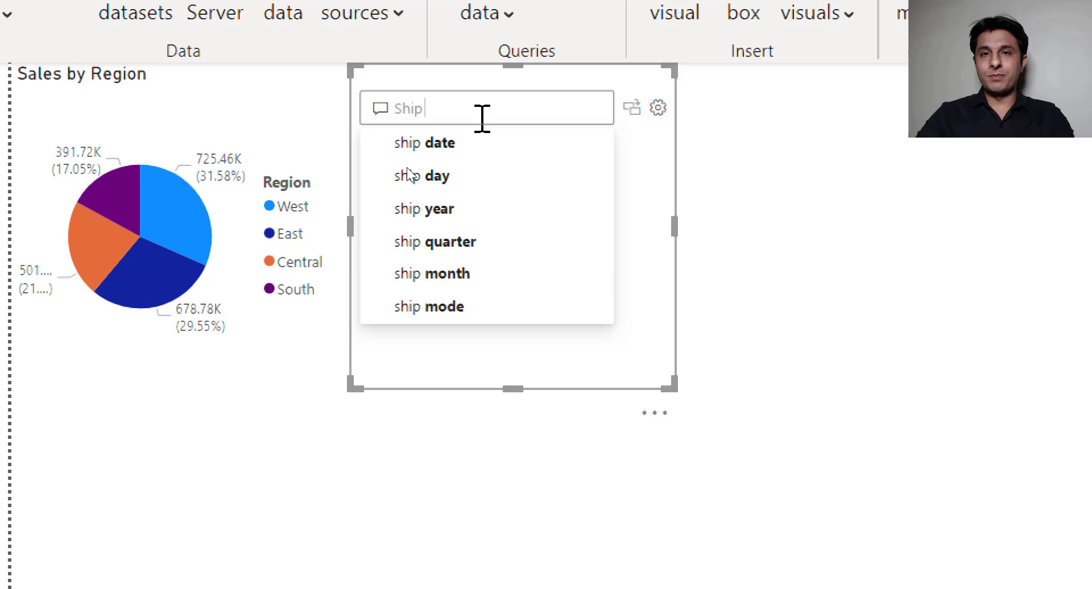
click(429, 306)
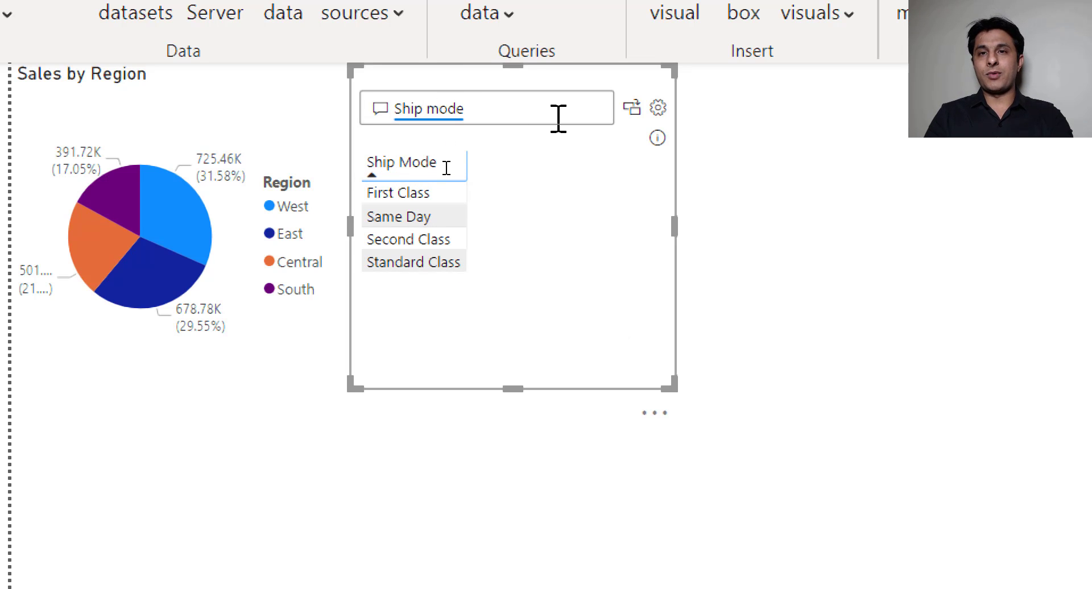
text(Profit in donut)
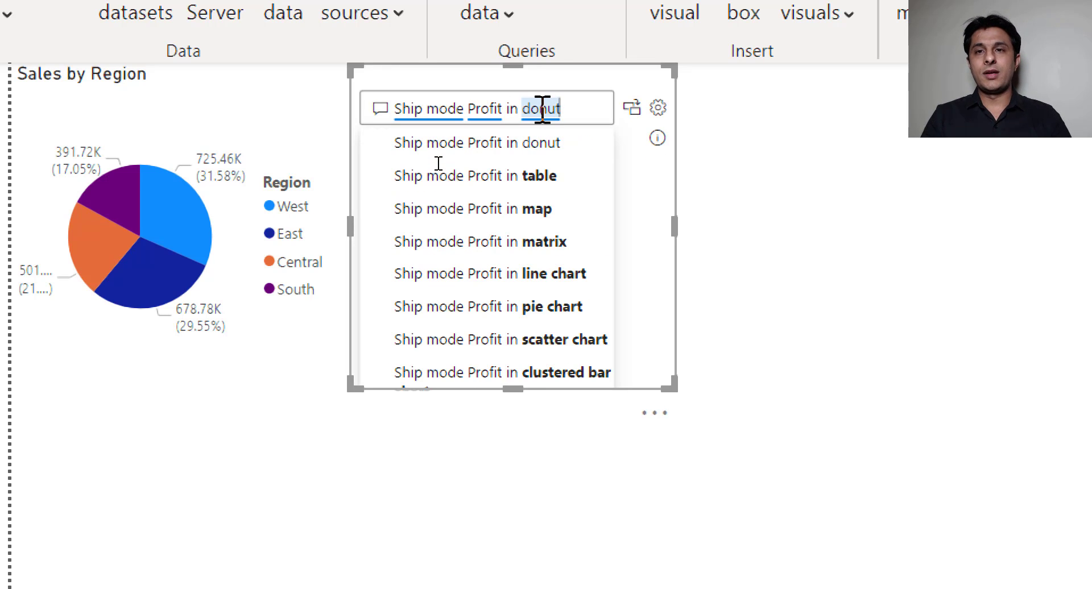
click(477, 142)
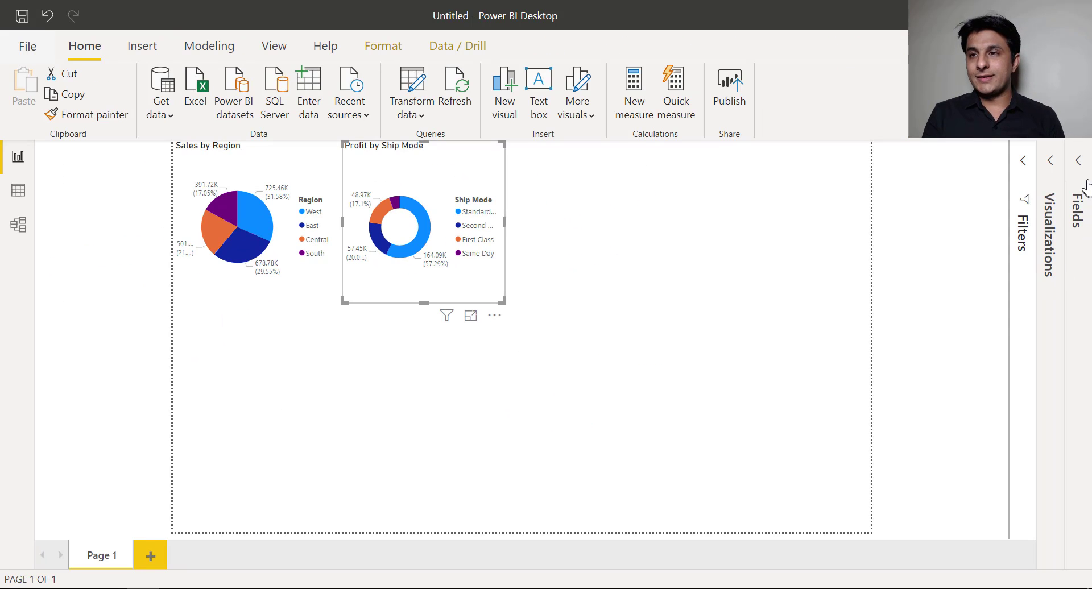
click(1077, 161)
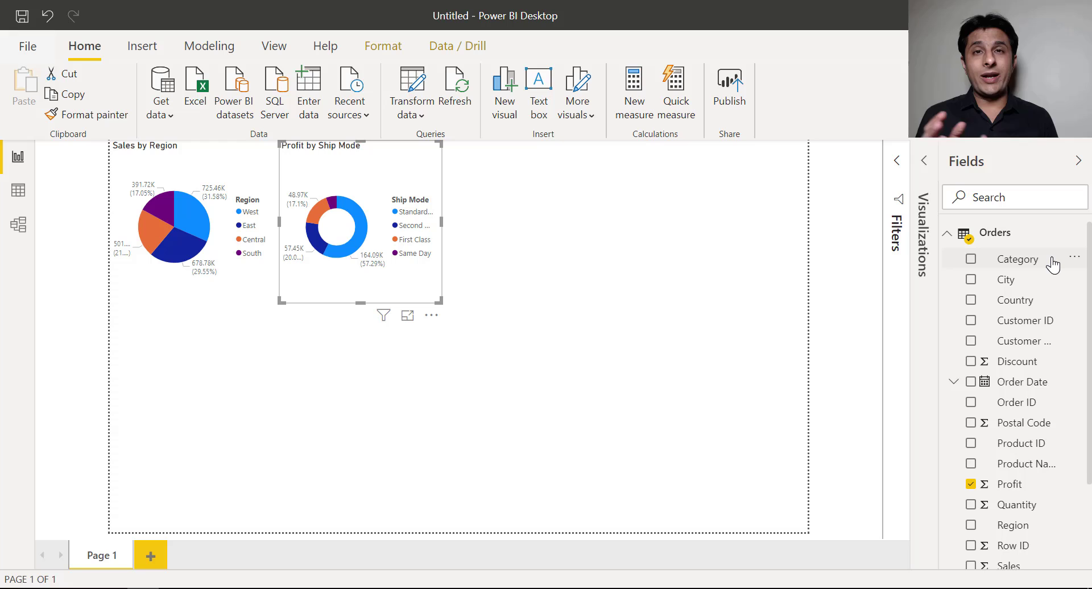
mouse_move(1018, 260)
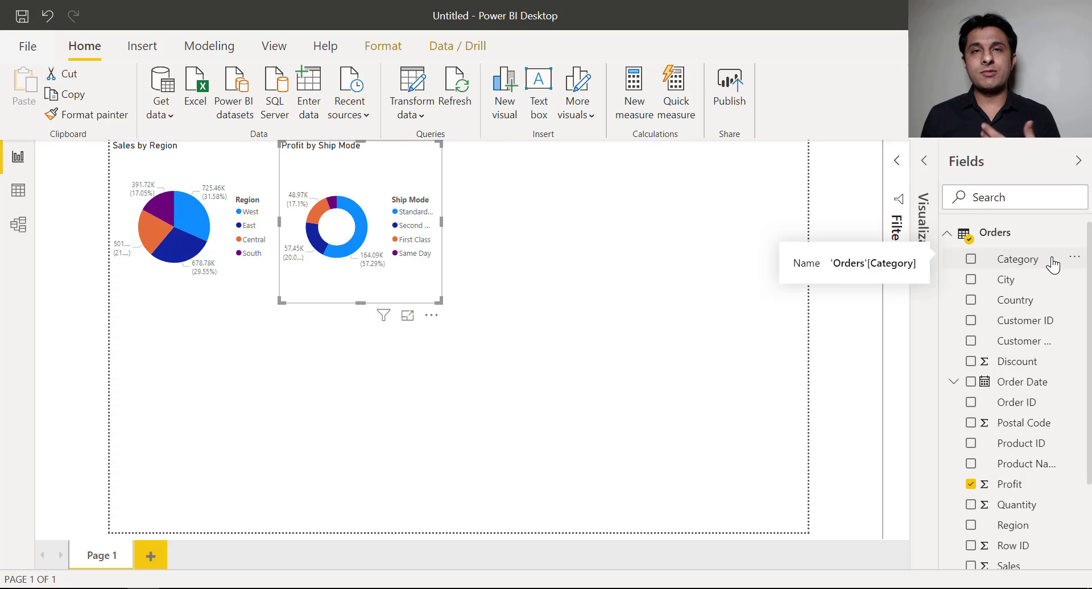
mouse_move(1023, 267)
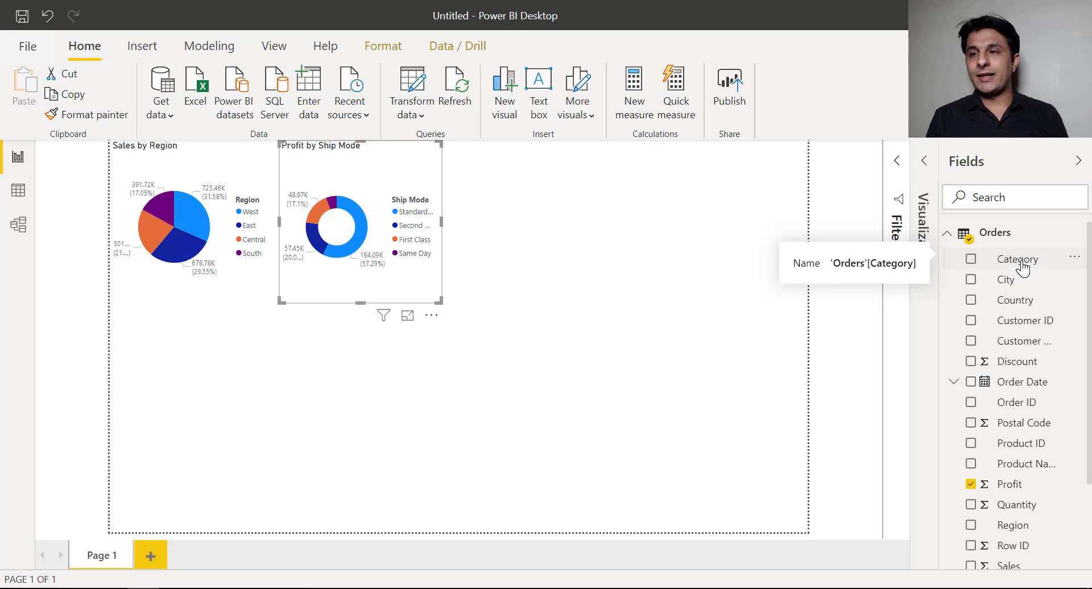
click(1014, 300)
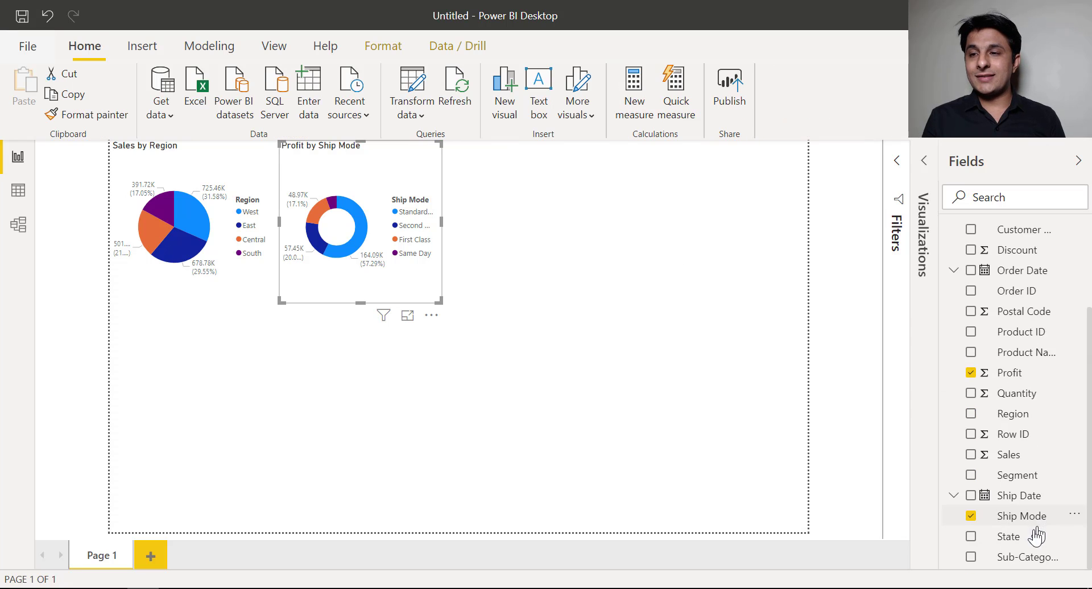
click(1026, 558)
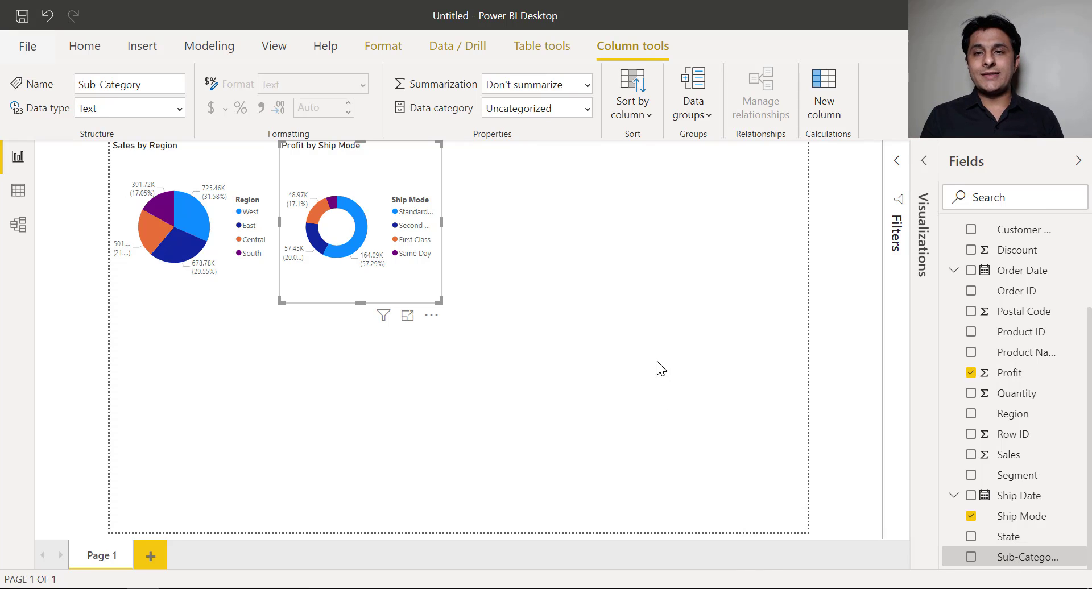
mouse_move(603, 260)
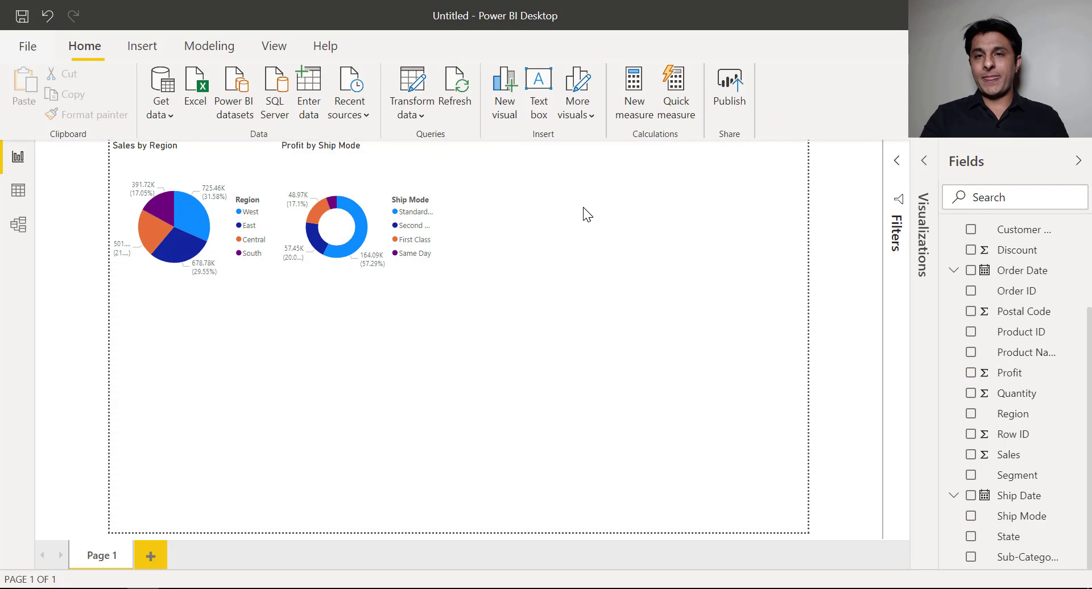
- Ask Q&A 'sub-category Sales in Funnel' and pick the Funnel suggestion
text(Sub)
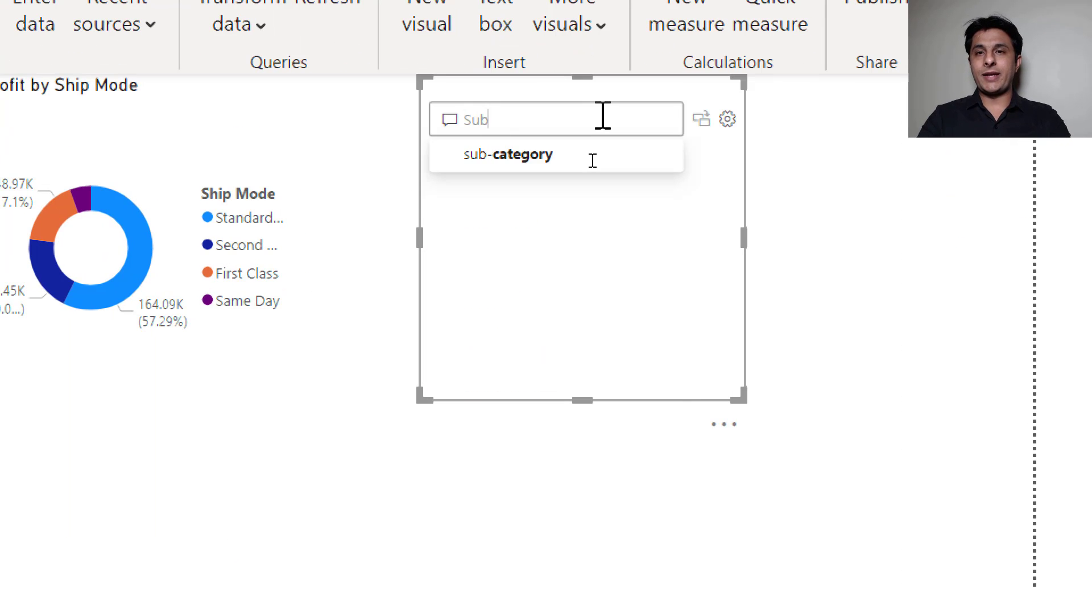
text(-Ca)
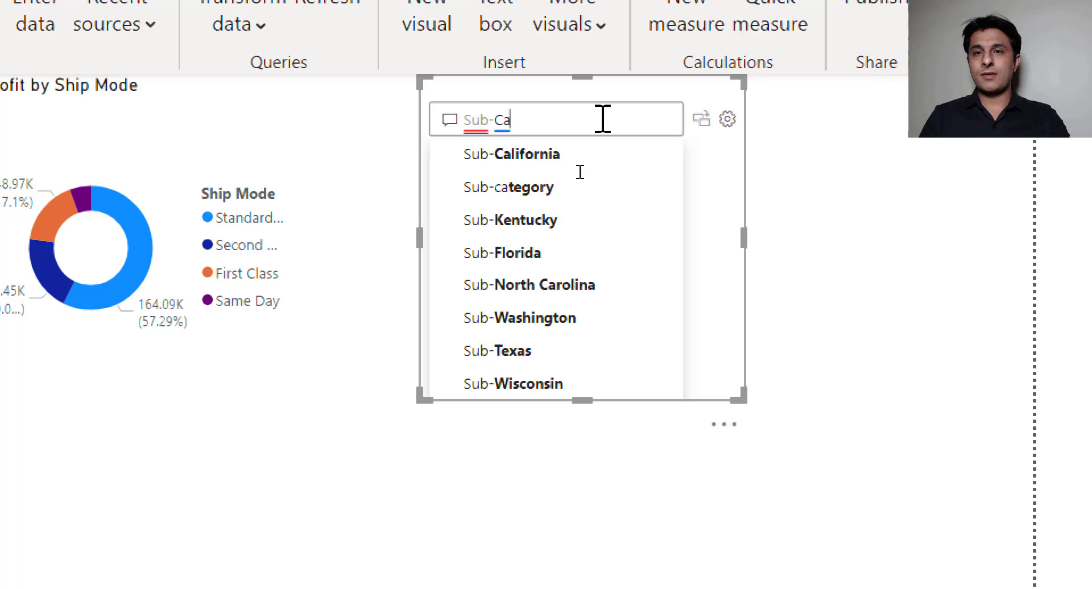
key(backspace)
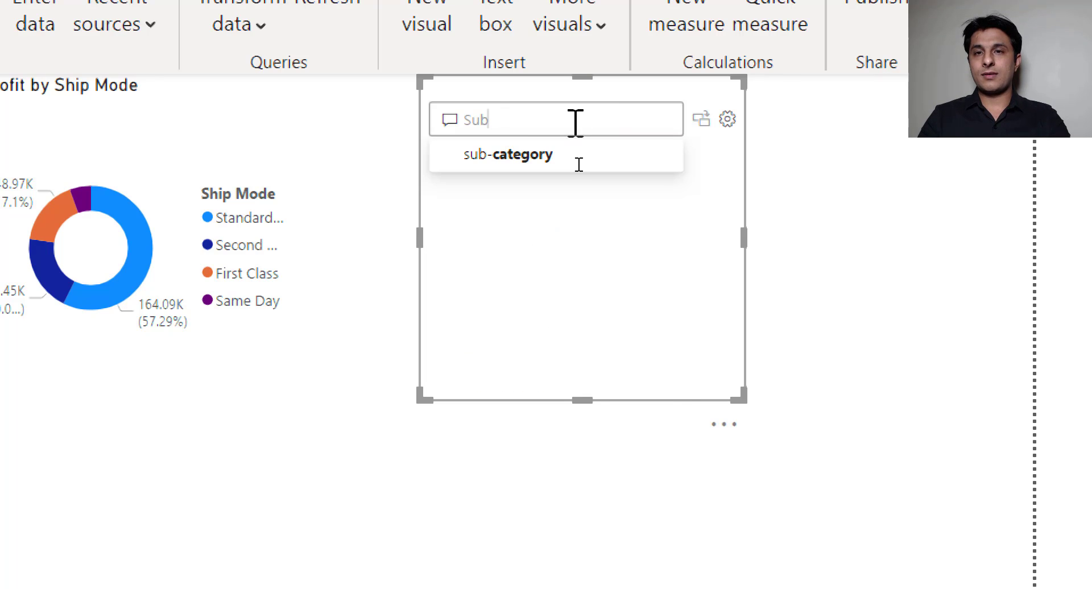
click(507, 154)
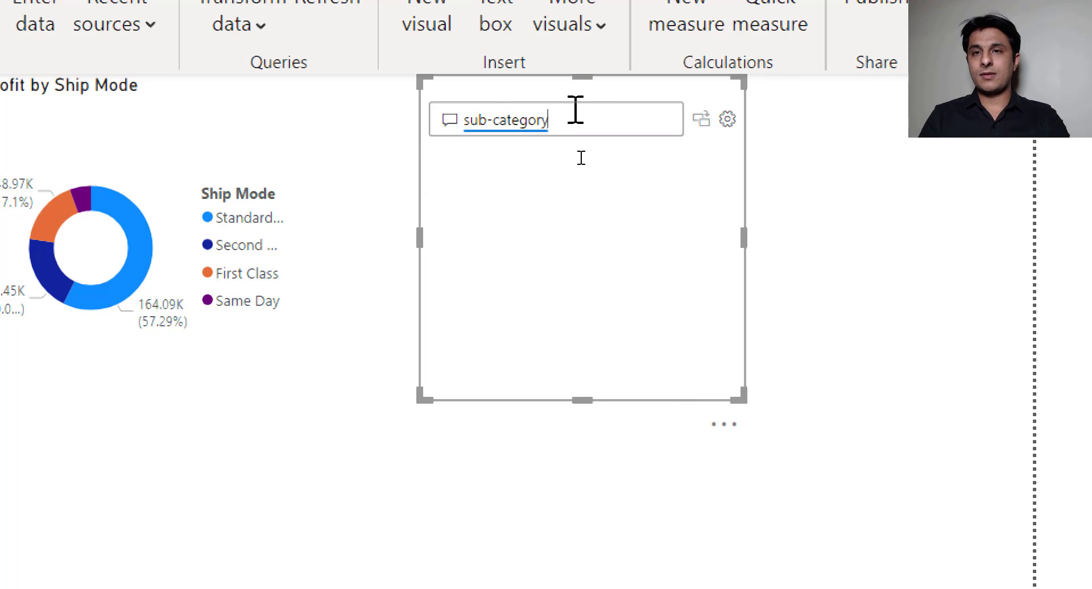
text(Sales in Funnel)
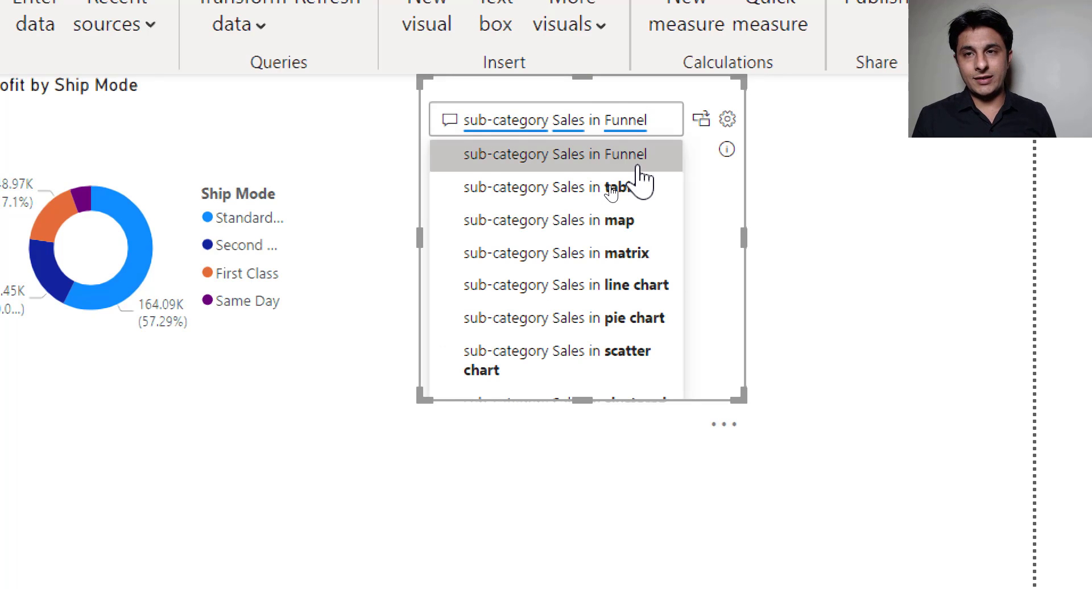
click(556, 155)
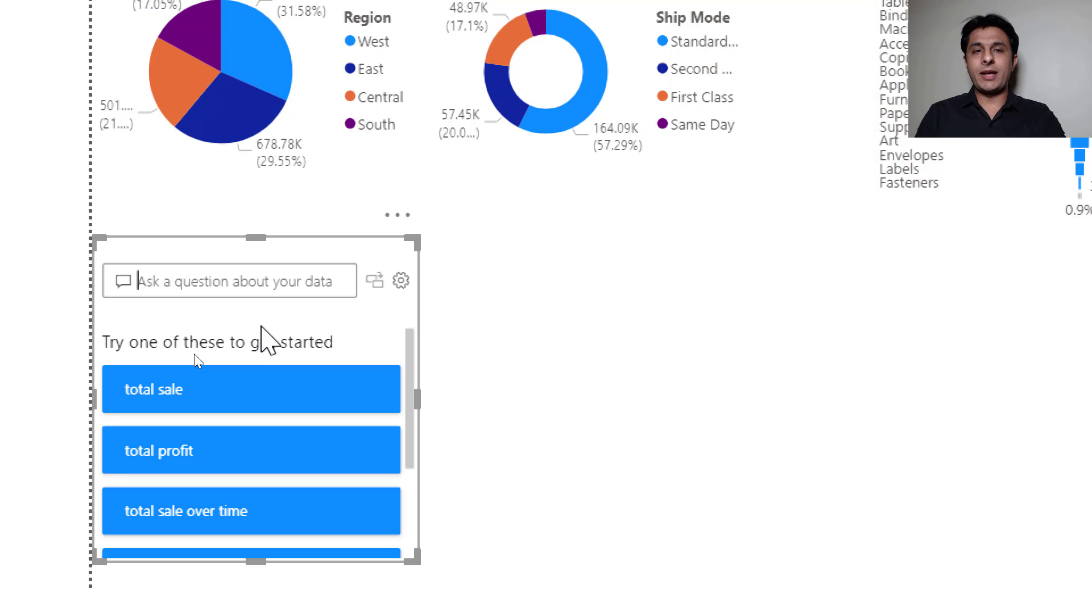
- Start typing a sales-by-state question into the new Q&A box
text(Sa)
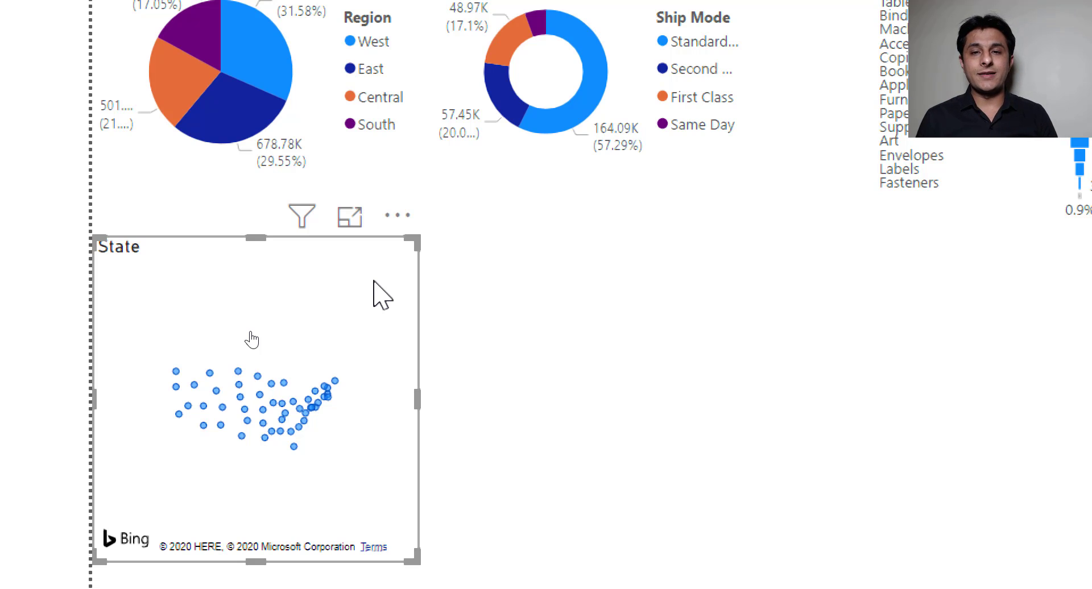
mouse_move(635, 317)
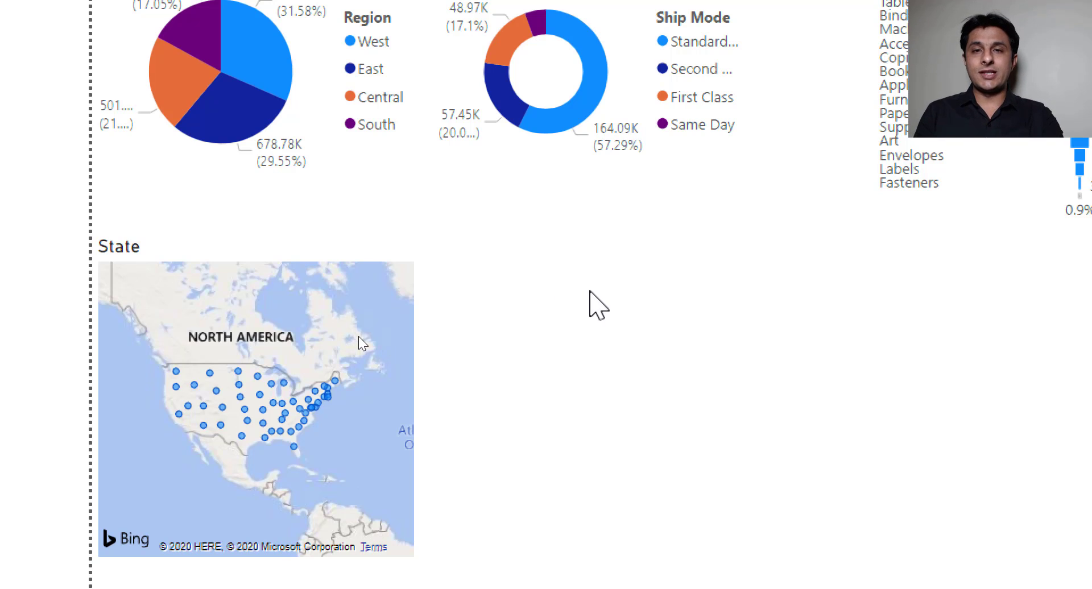
- Ask Q&A 'Sub-Category Sales in TreeMap' to build a sales-by-sub-category treemap beside the map
text(Sub)
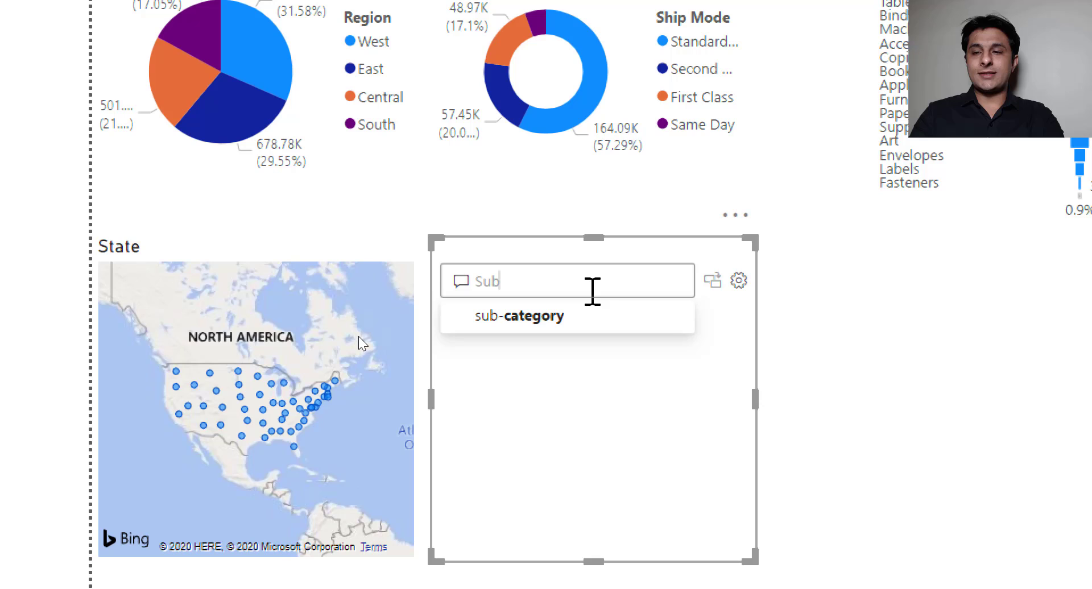
text(-C)
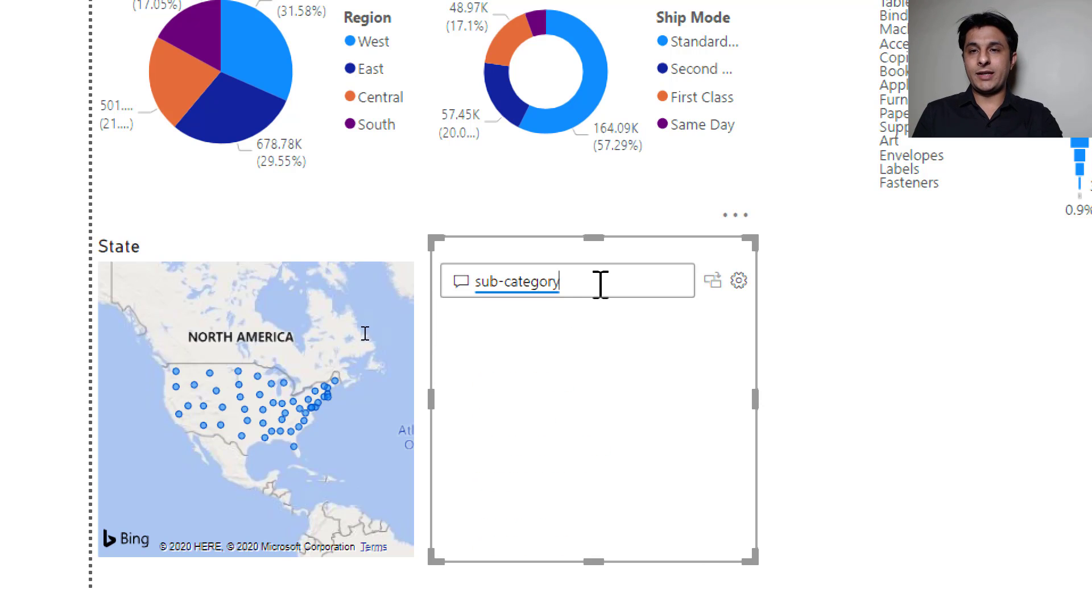
text(Sales)
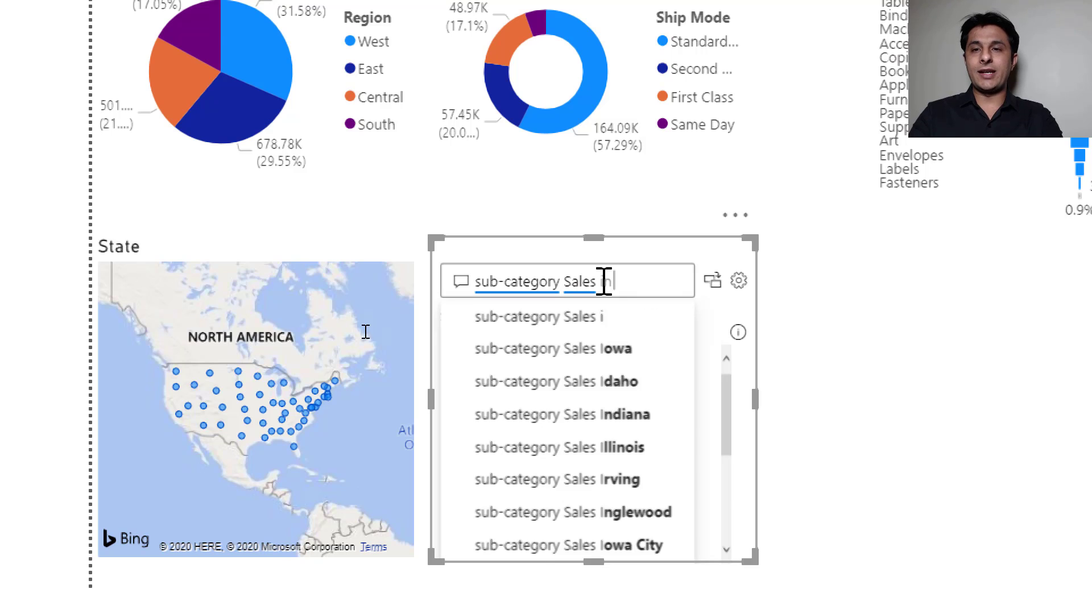
text(in TreeMAp)
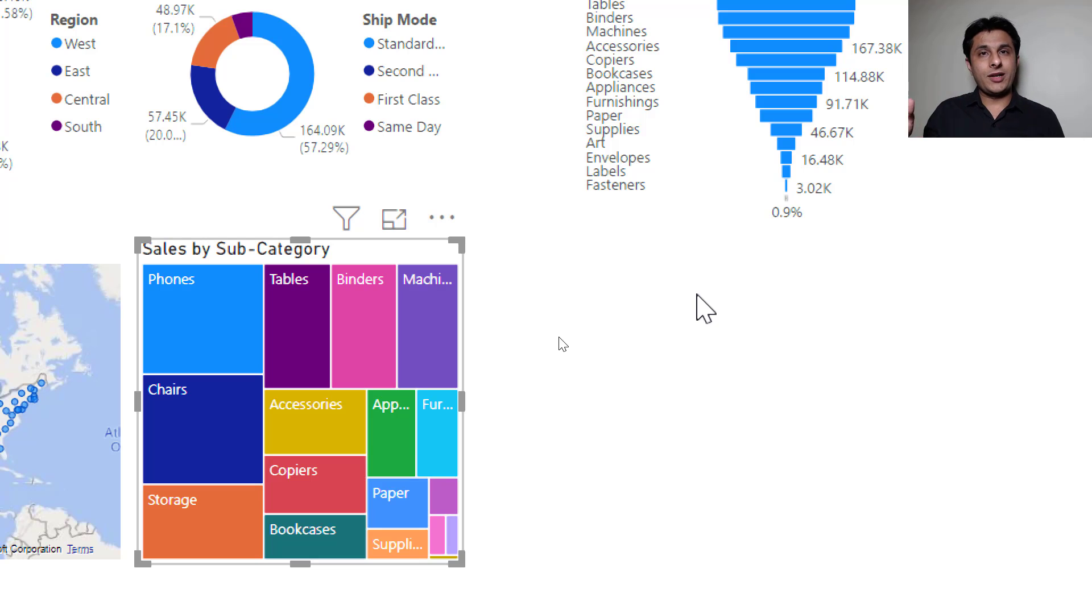
mouse_move(632, 301)
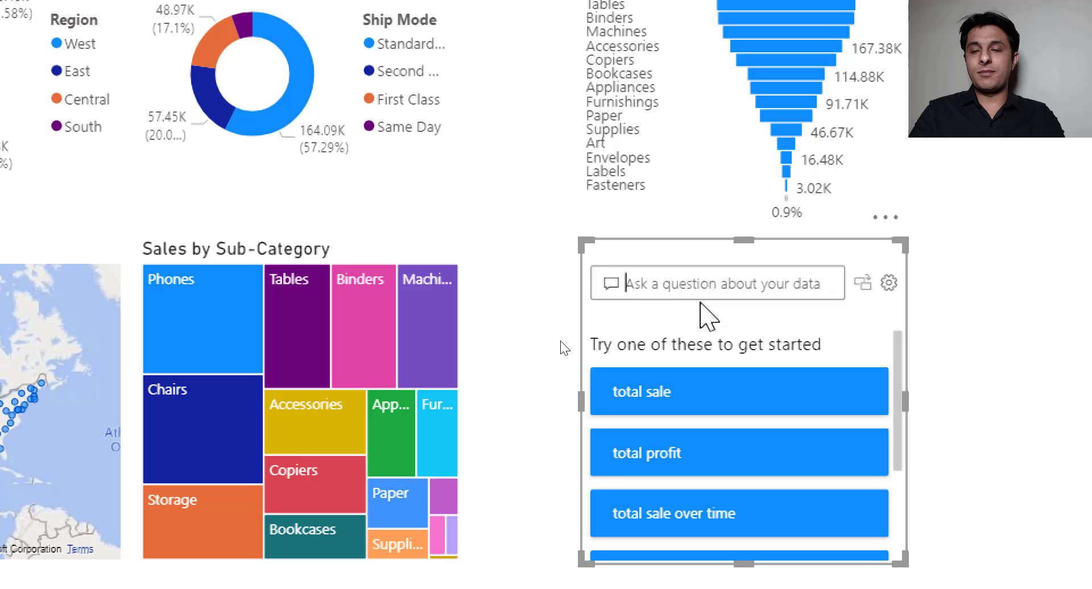
- Ask Q&A 'Profit by year of order date in line' and pick the line chart suggestion
text(P)
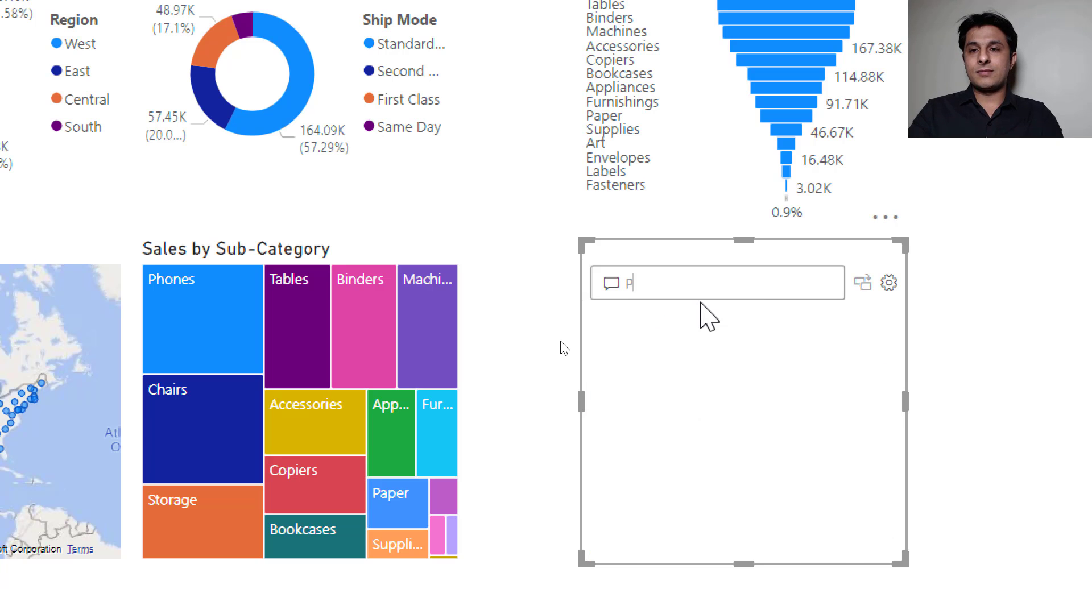
text(rofit b)
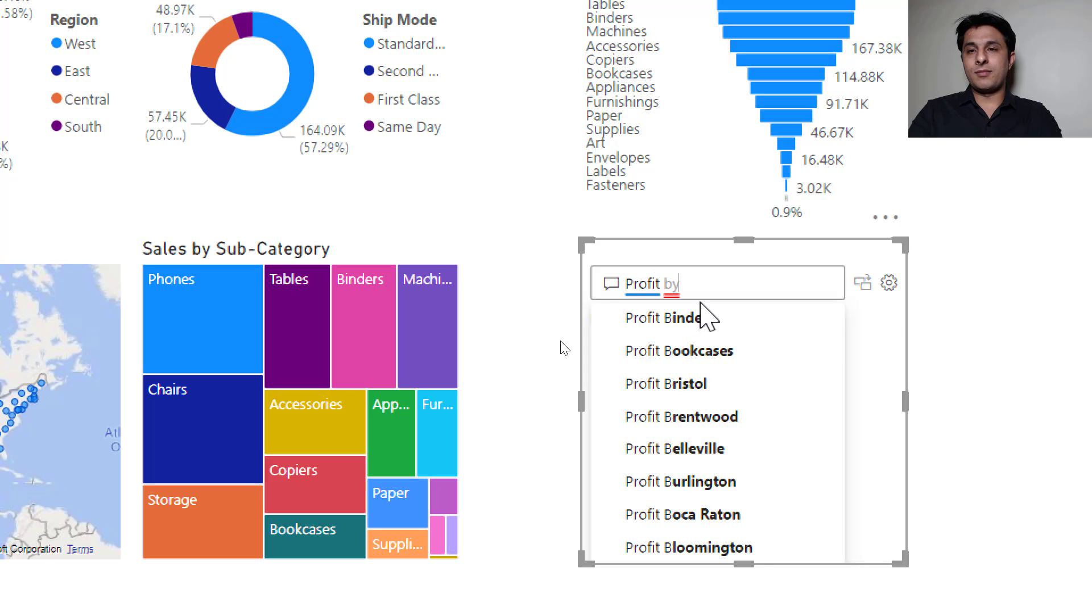
text(year of)
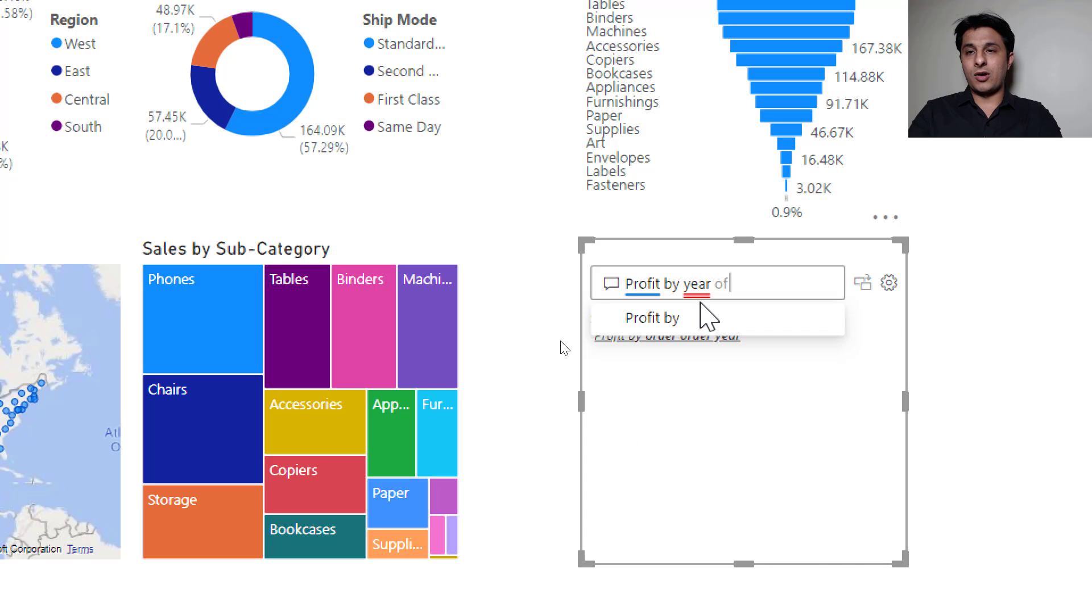
text(order date)
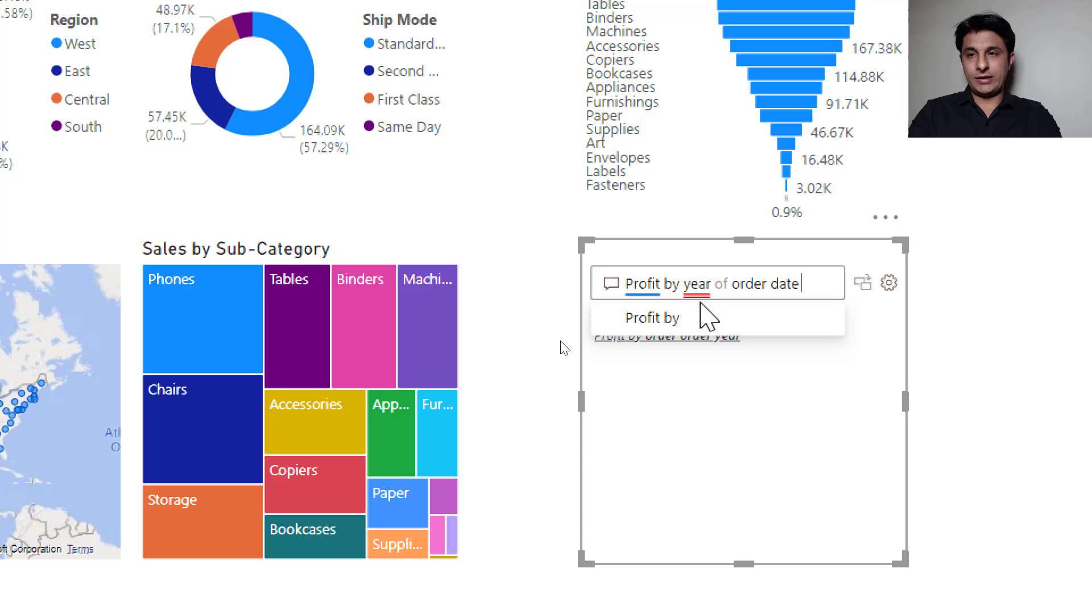
text(in line)
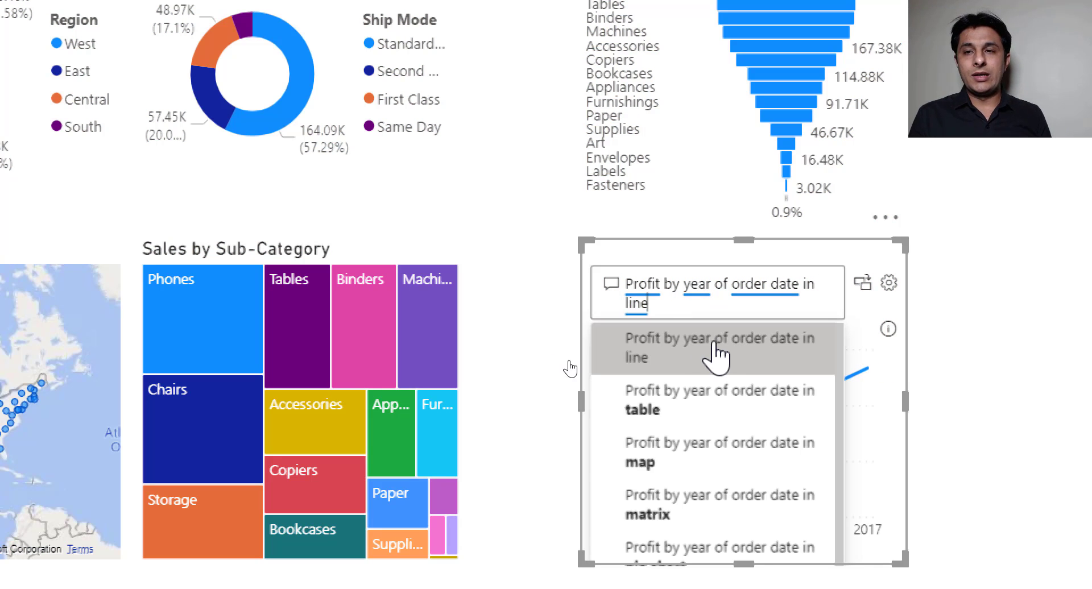
click(720, 348)
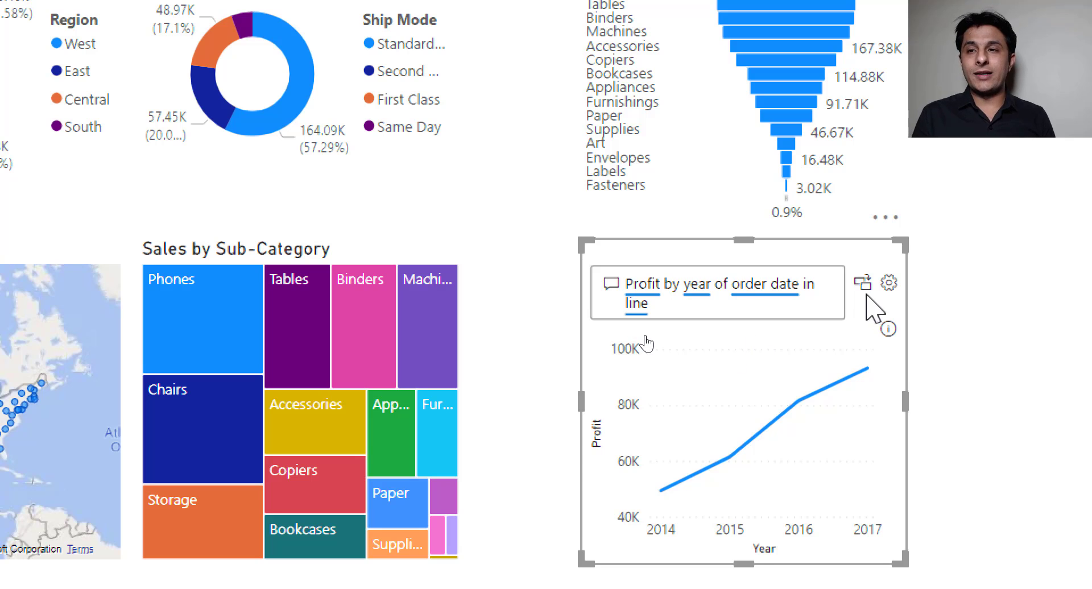
mouse_move(890, 300)
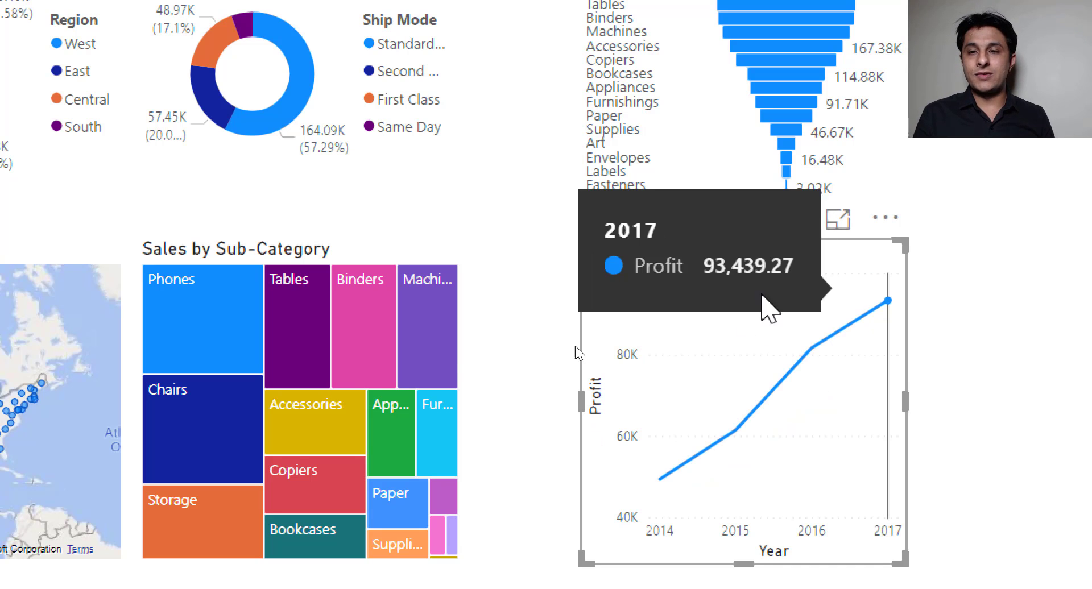